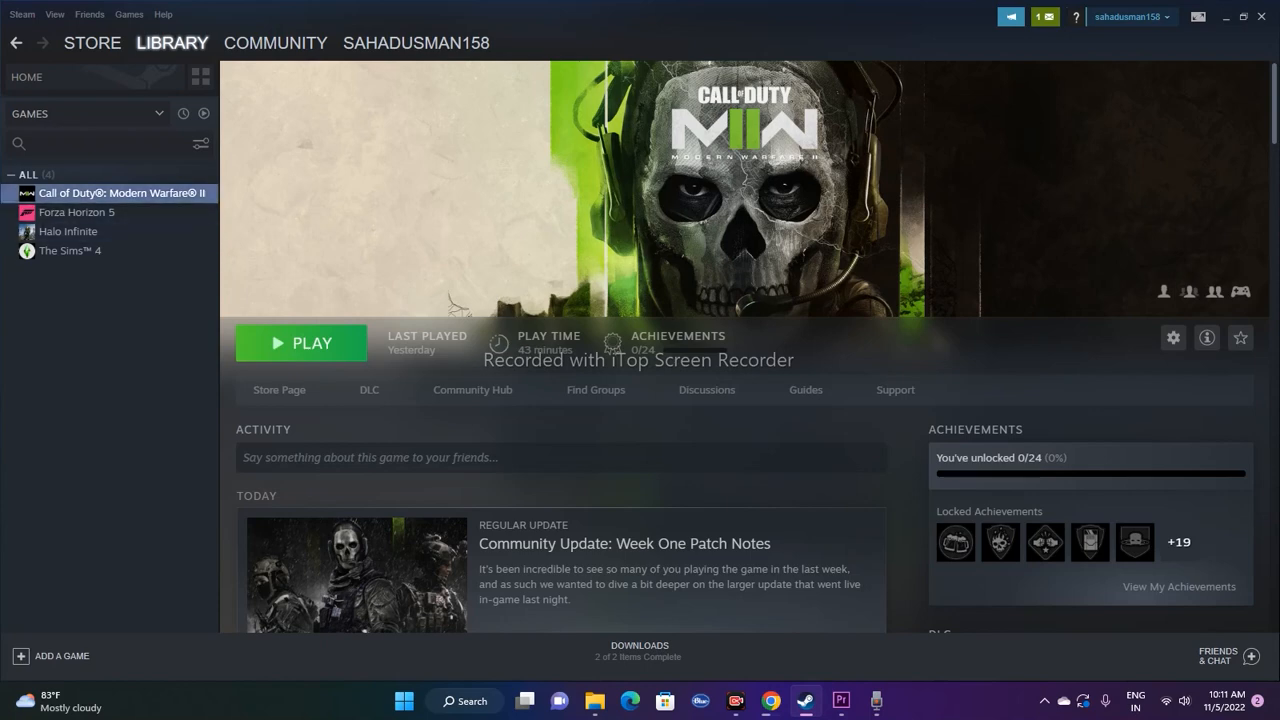
# Enter -d3d in Call of Duty: Modern Warfare II's Launch Options via its Steam properties.
pyautogui.rightClick(120, 192)
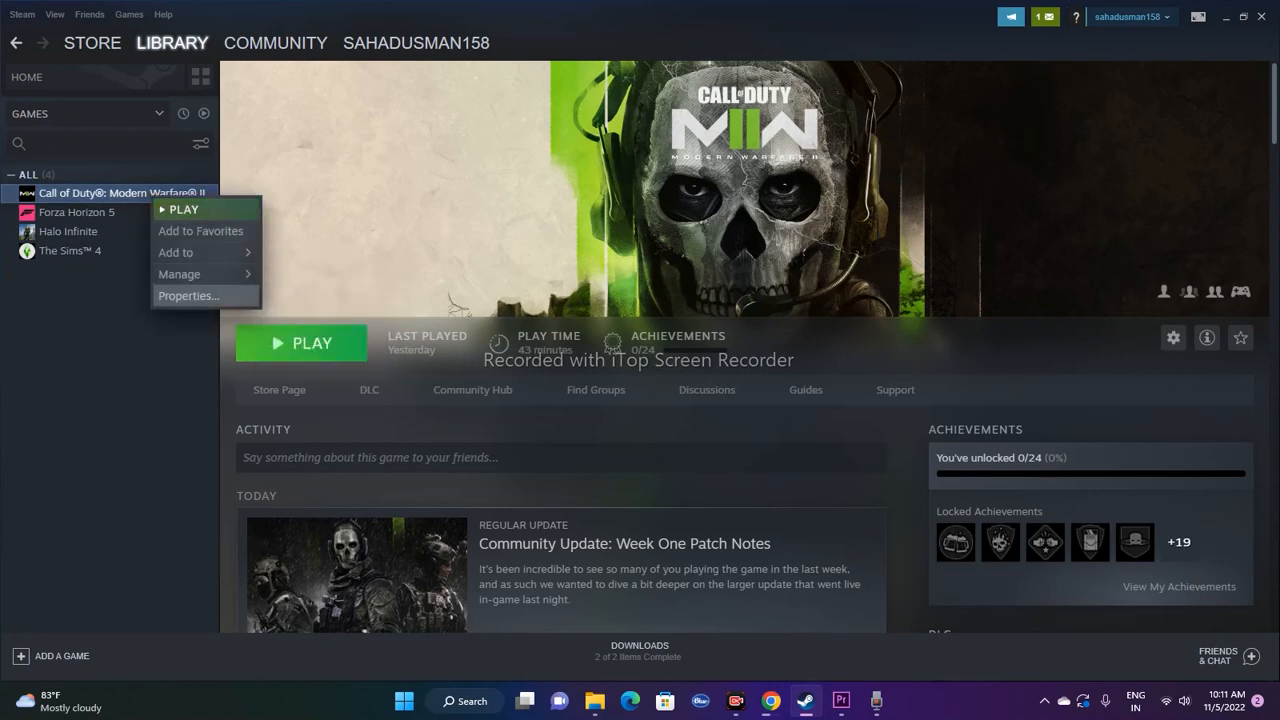
pyautogui.click(188, 296)
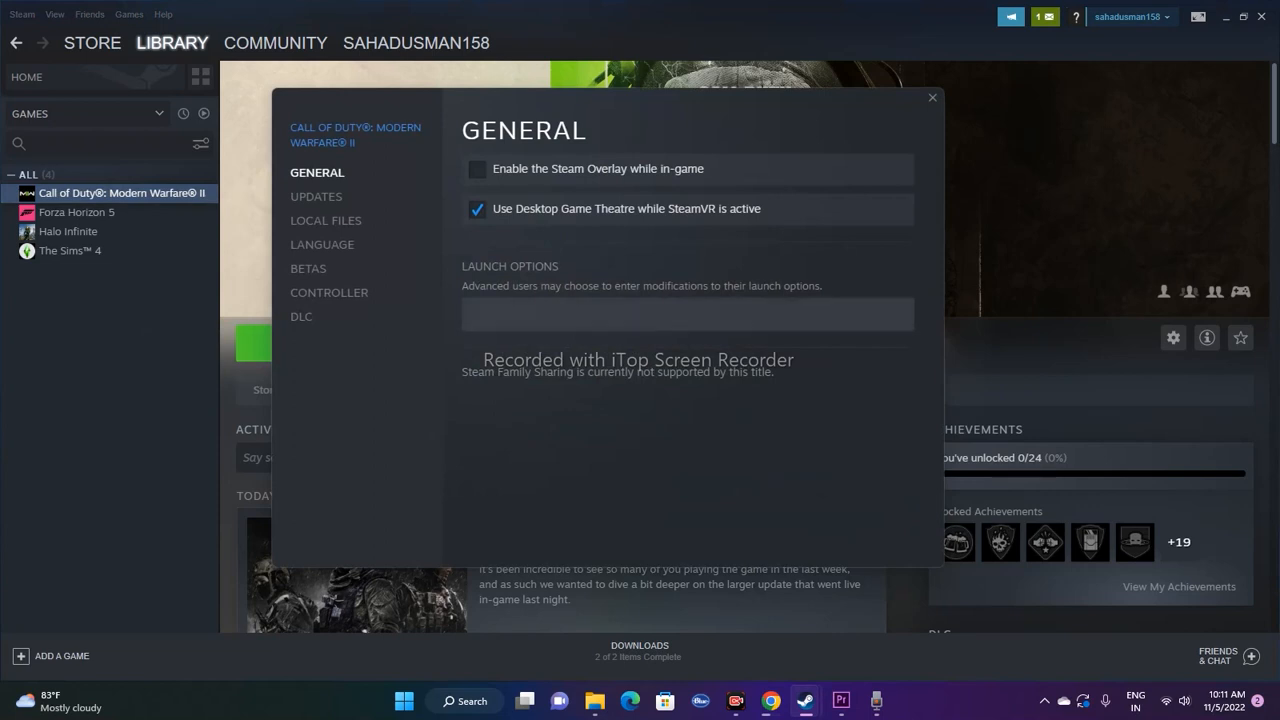
pyautogui.click(688, 314)
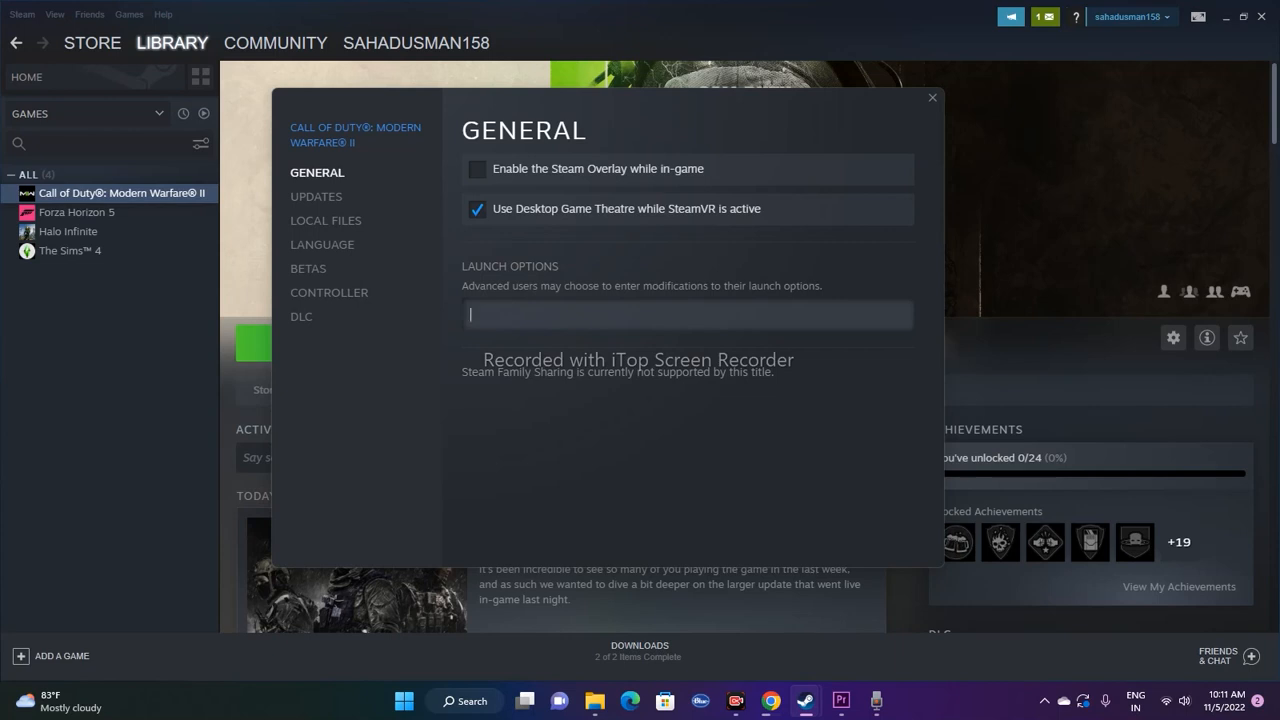
pyautogui.write('-d3')
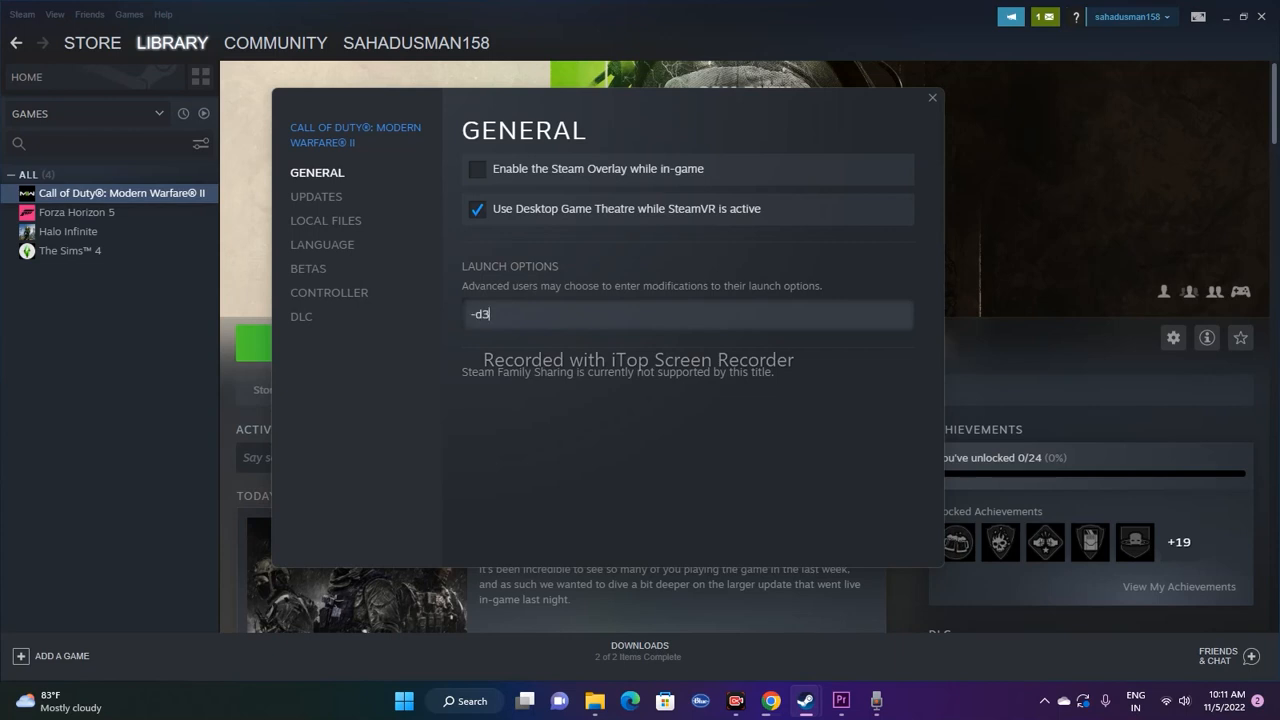
pyautogui.write('d')
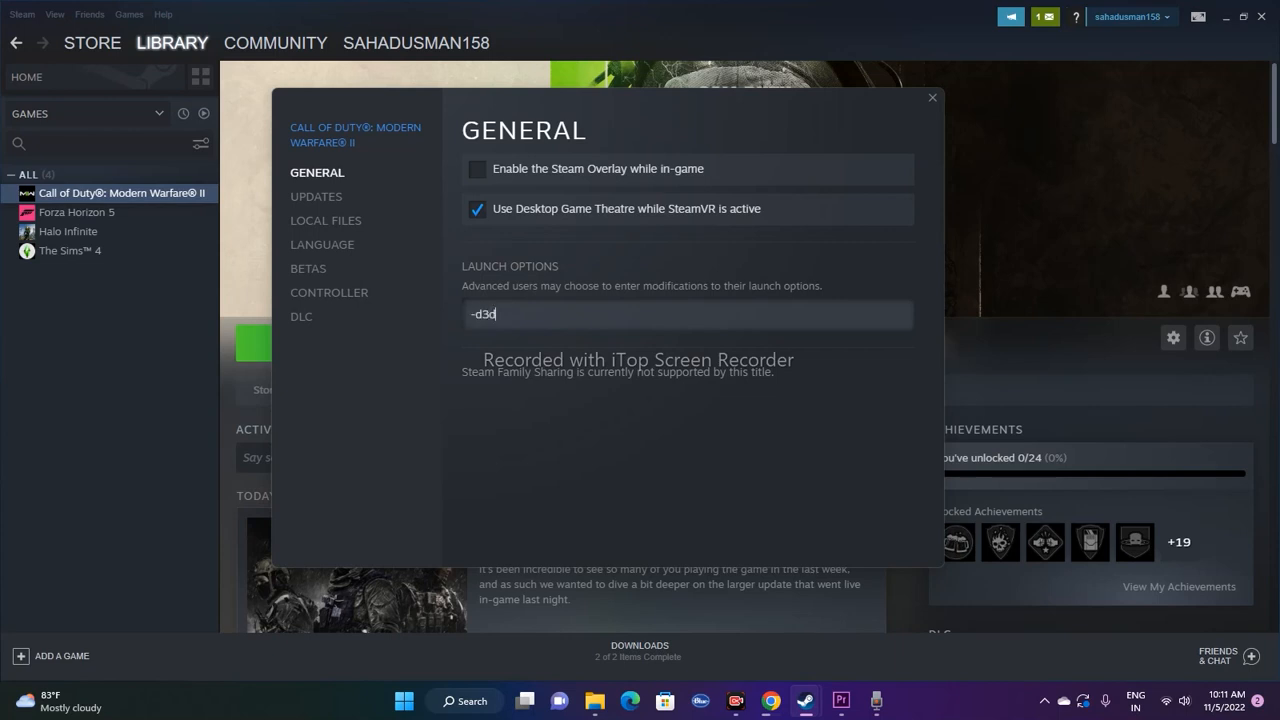
pyautogui.write('ll')
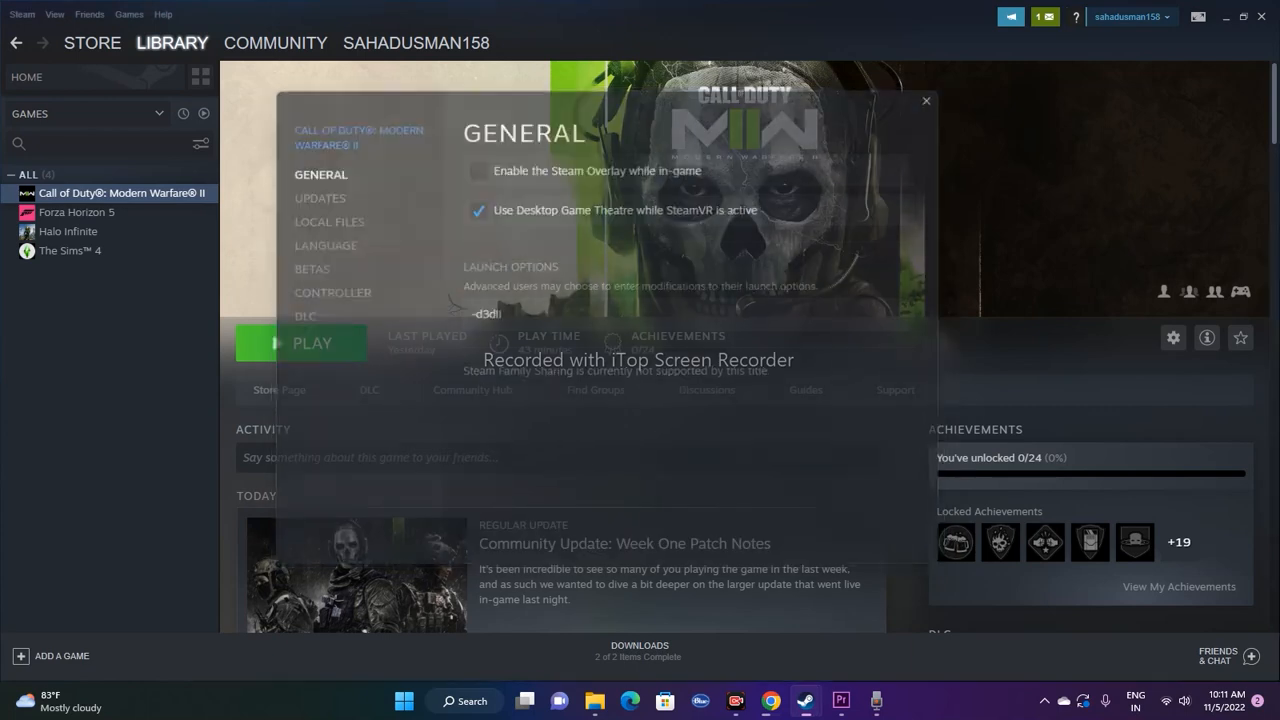
# Close the game's properties and return to the Windows desktop.
pyautogui.click(924, 100)
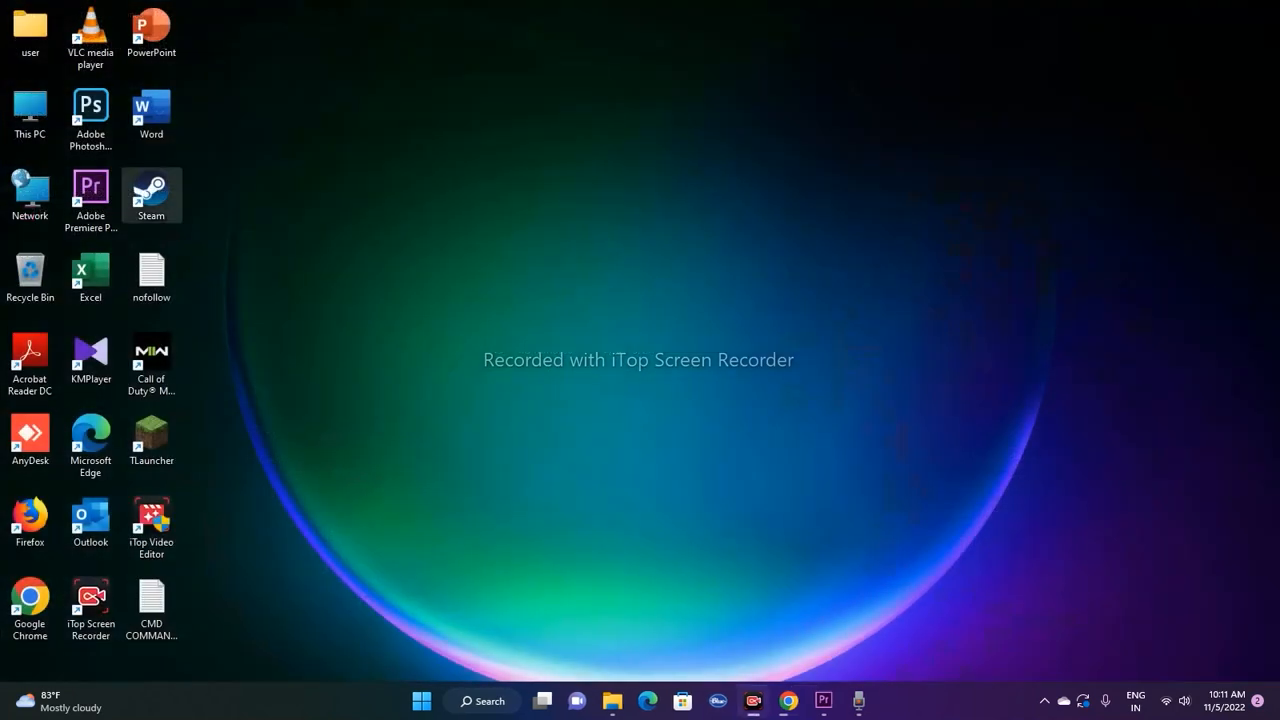
pyautogui.doubleClick(152, 190)
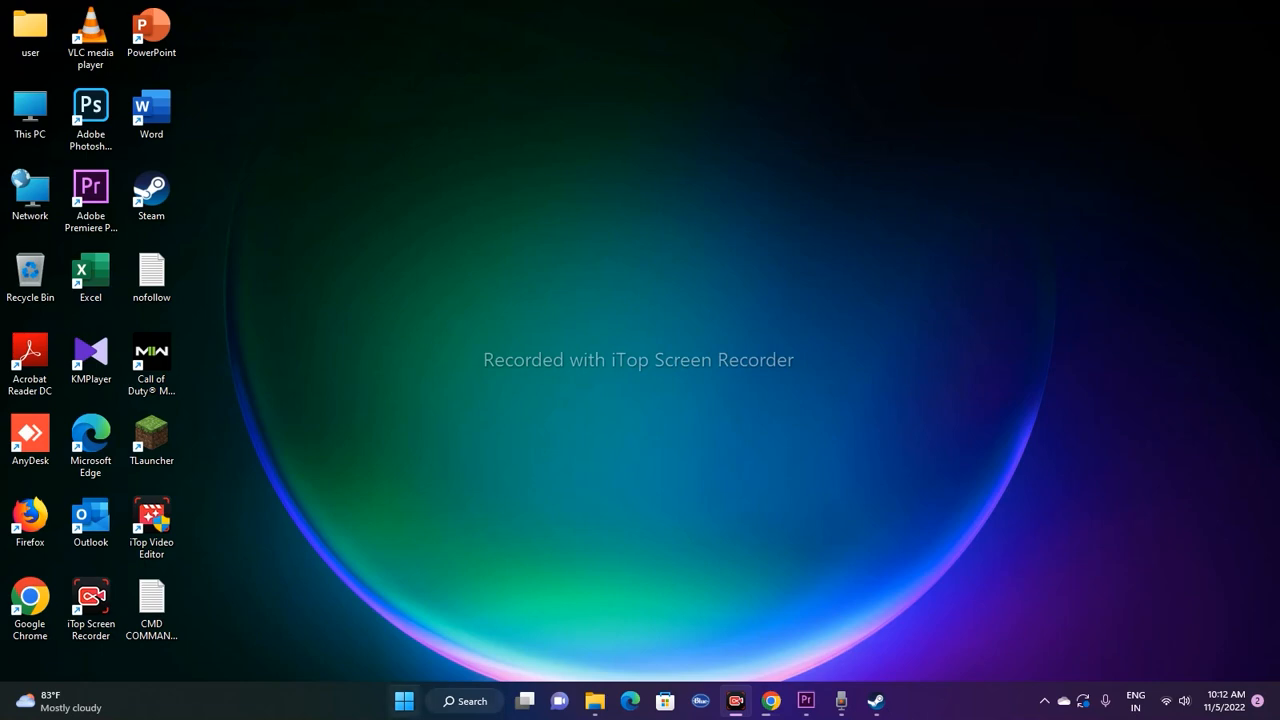
pyautogui.moveTo(404, 700)
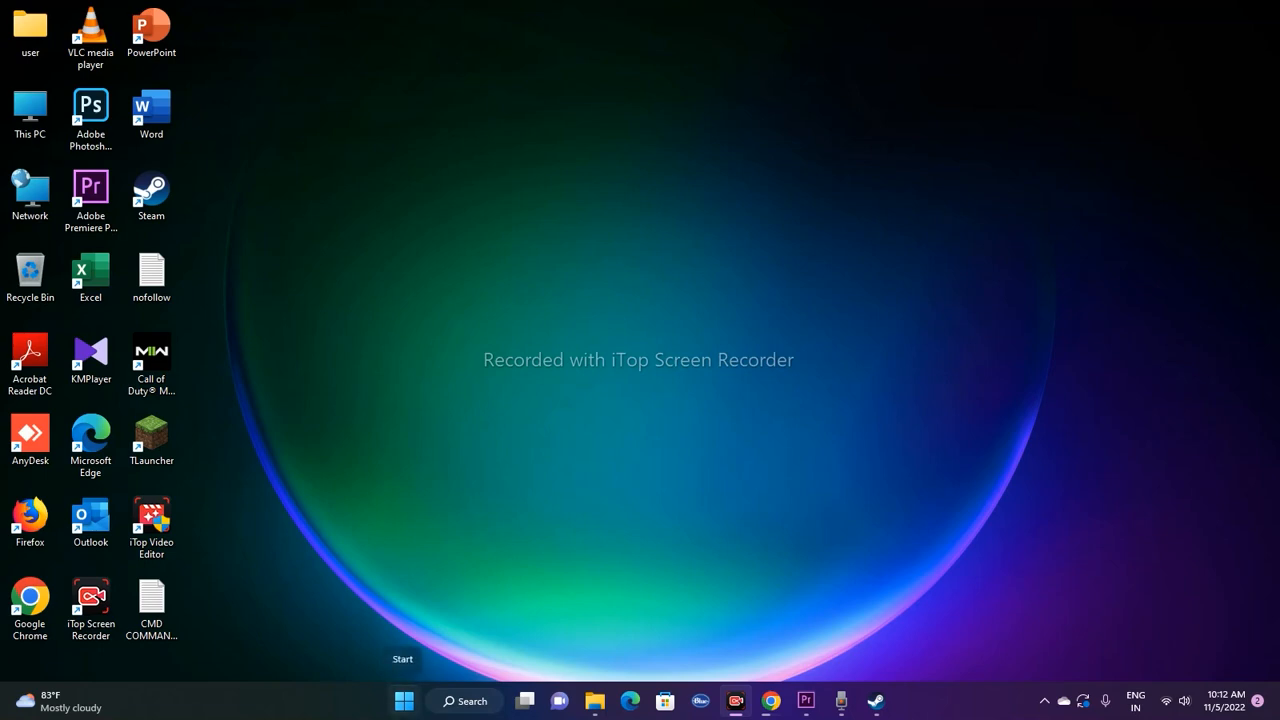
# From Device Manager, show the NVIDIA GeForce GTX 1650 SUPER's Driver details.
pyautogui.rightClick(404, 700)
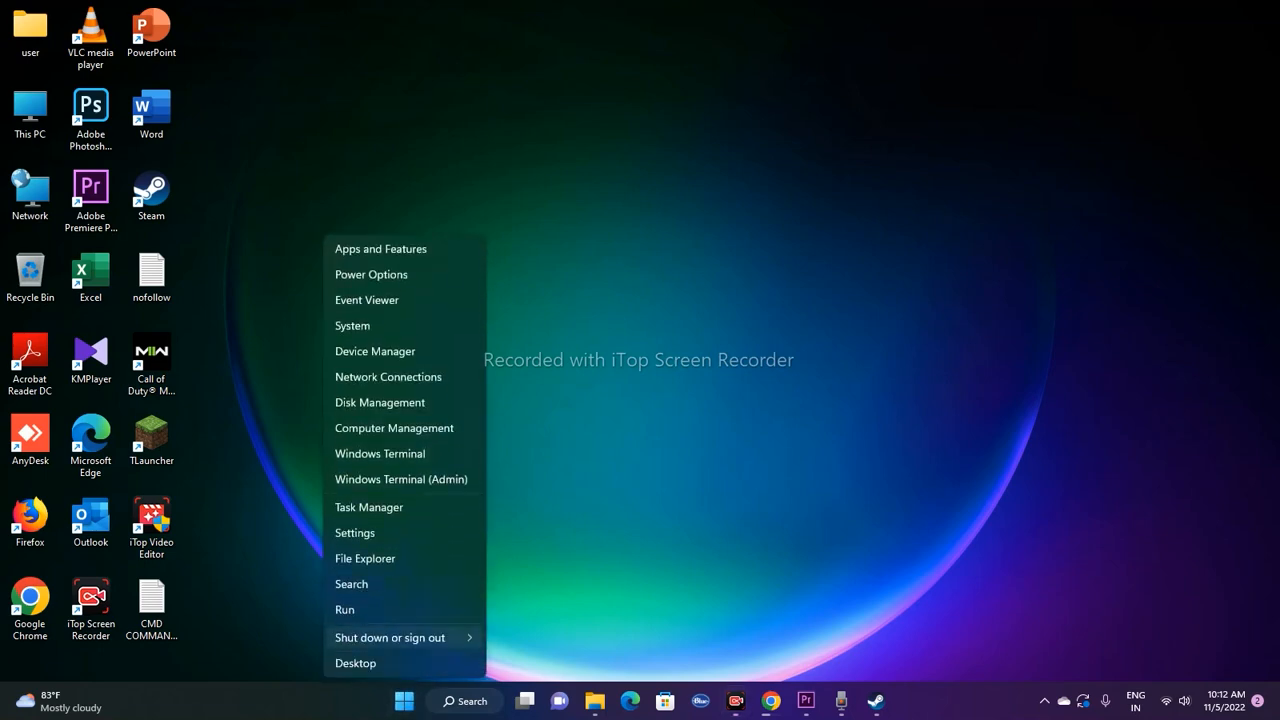
pyautogui.click(374, 352)
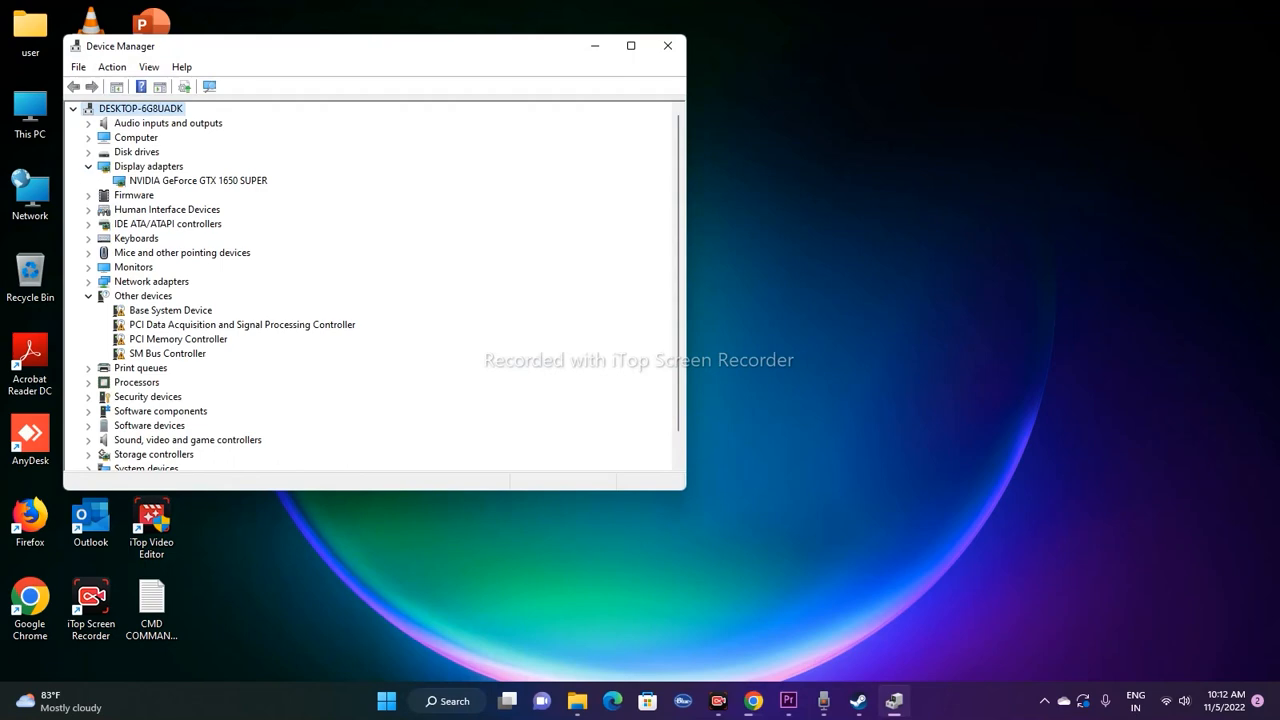
pyautogui.rightClick(196, 180)
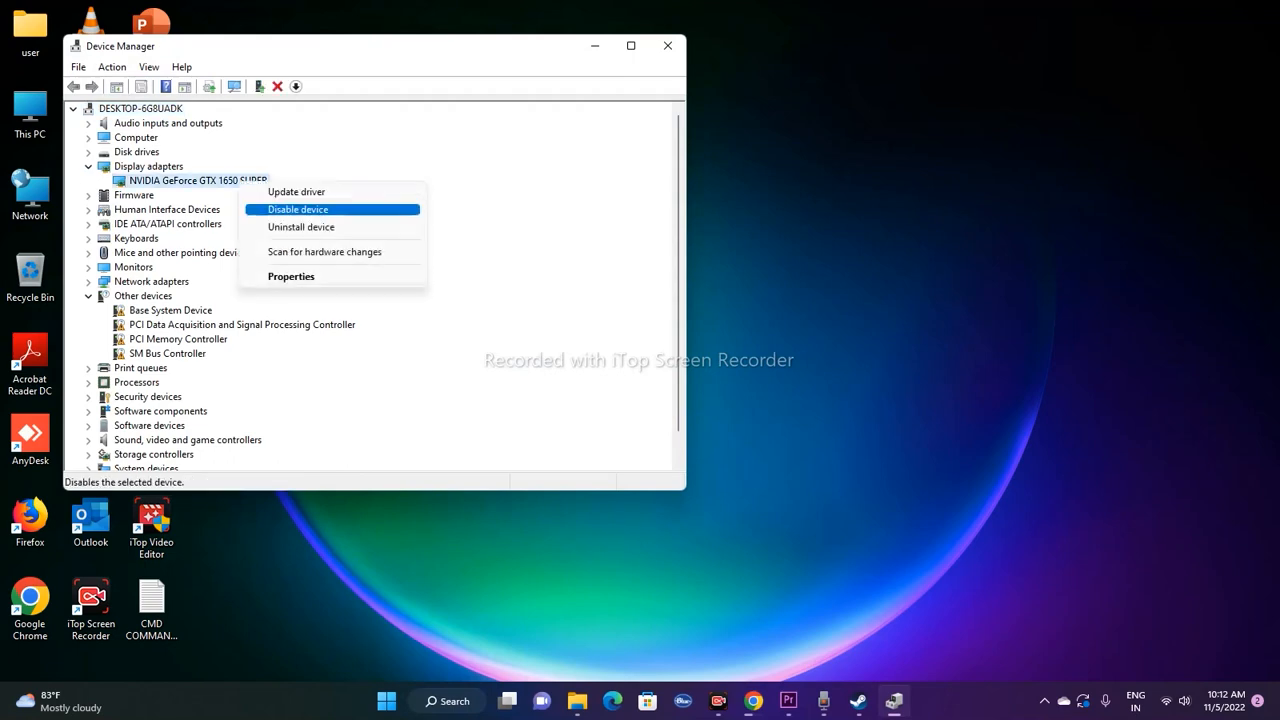
pyautogui.click(292, 276)
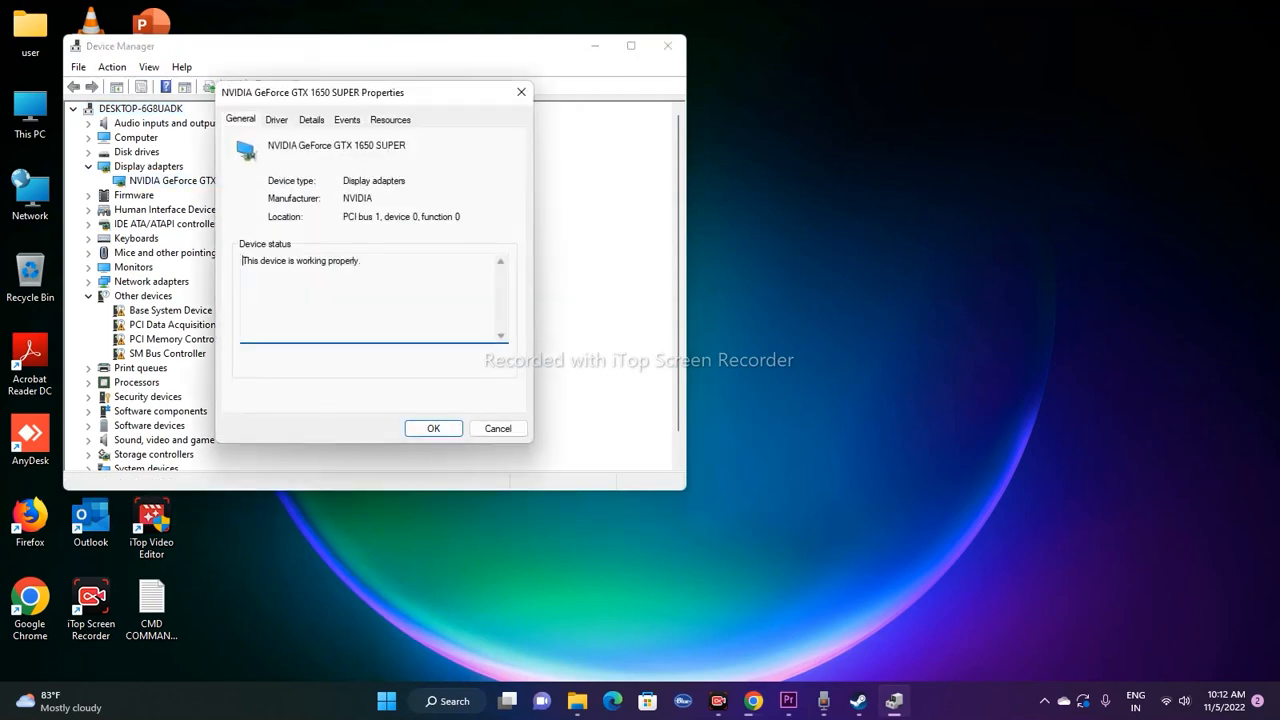
pyautogui.click(276, 120)
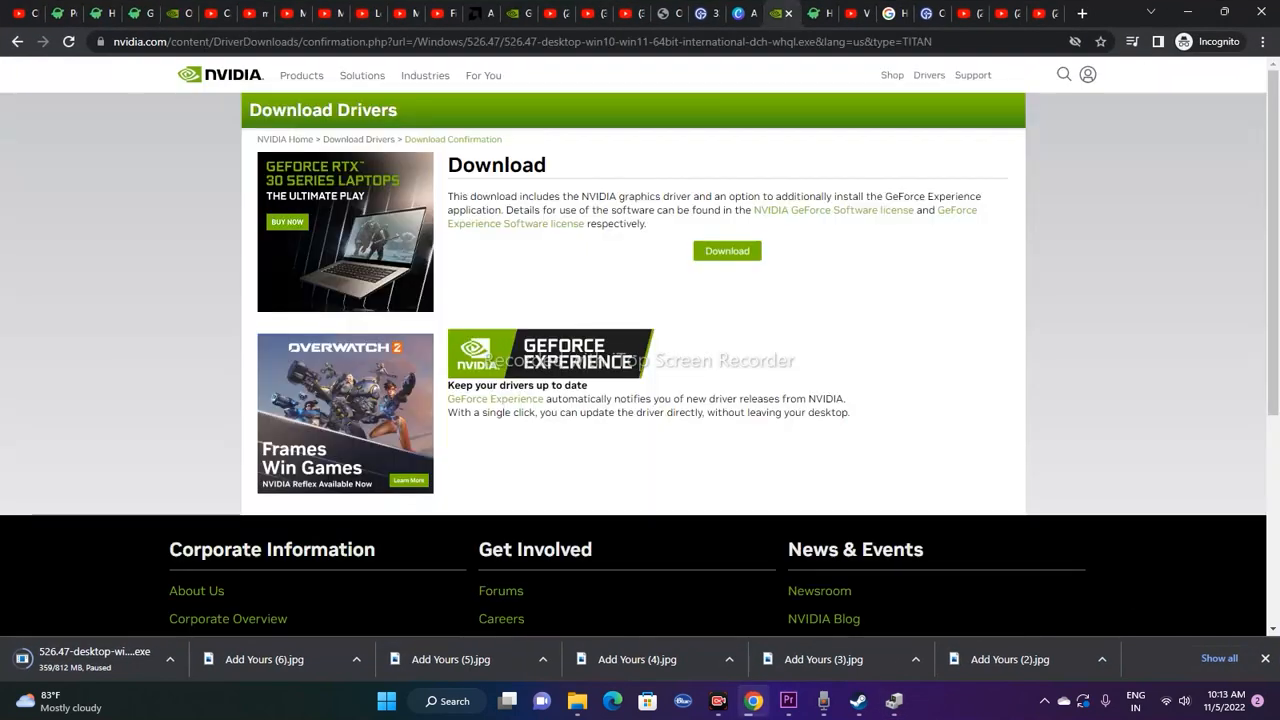
# Navigate NVIDIA's driver pages back to the GeForce Game Ready Driver 526.47 details.
pyautogui.click(728, 252)
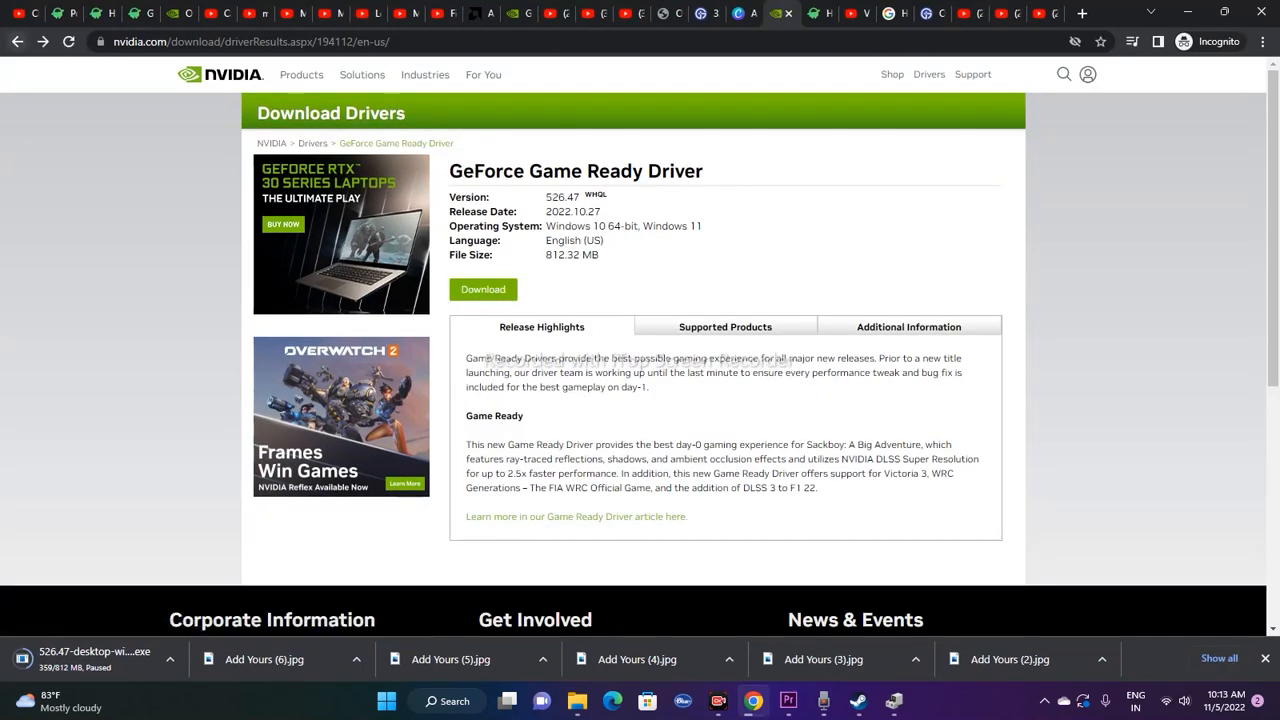
pyautogui.click(16, 40)
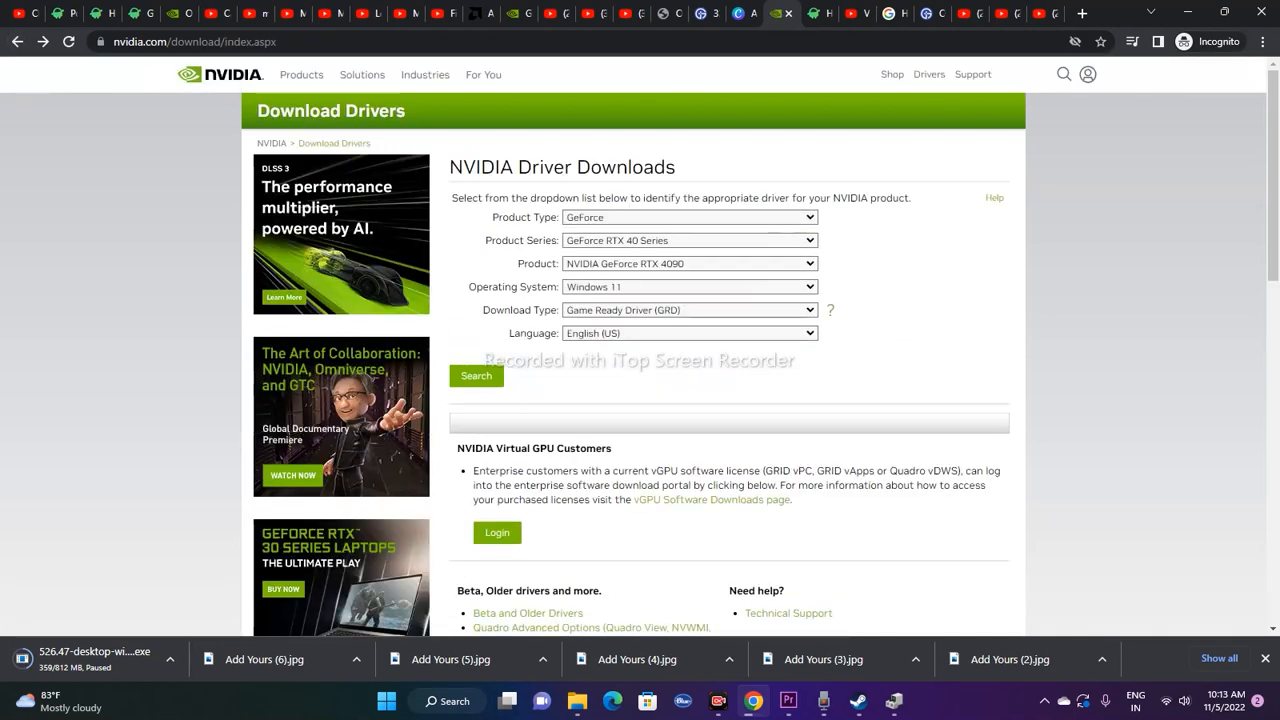
pyautogui.click(476, 376)
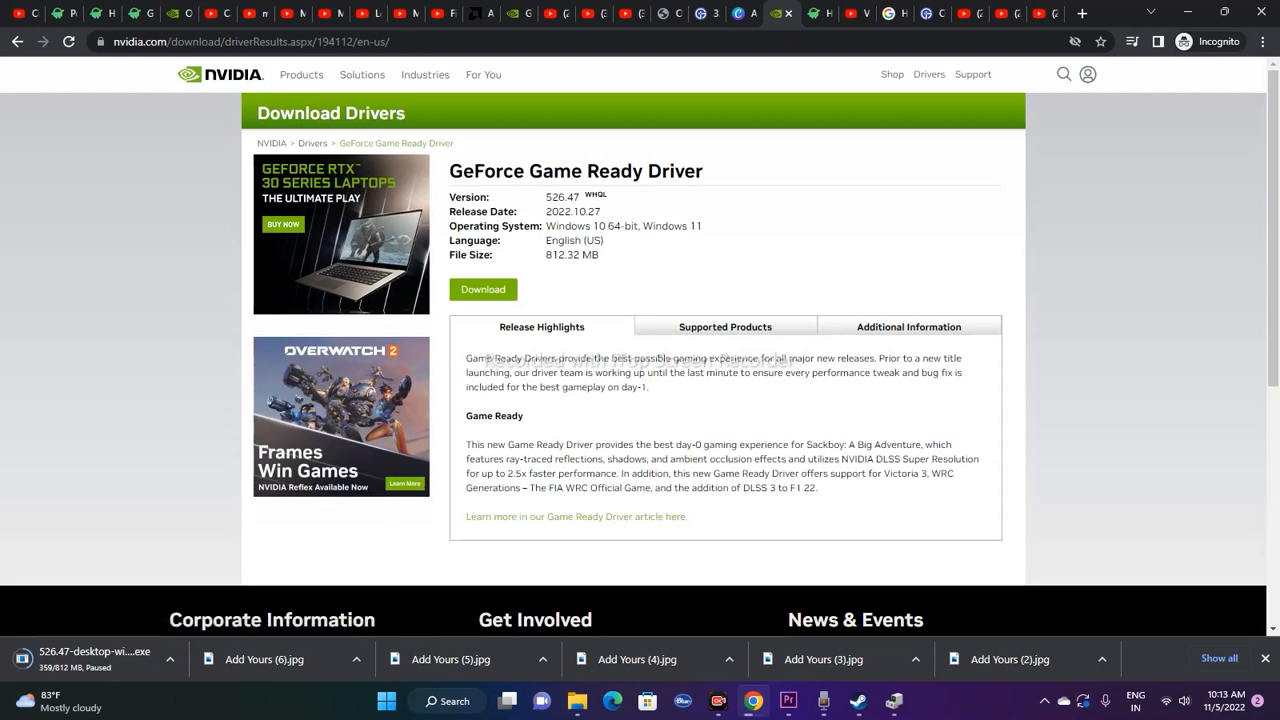
pyautogui.doubleClick(560, 198)
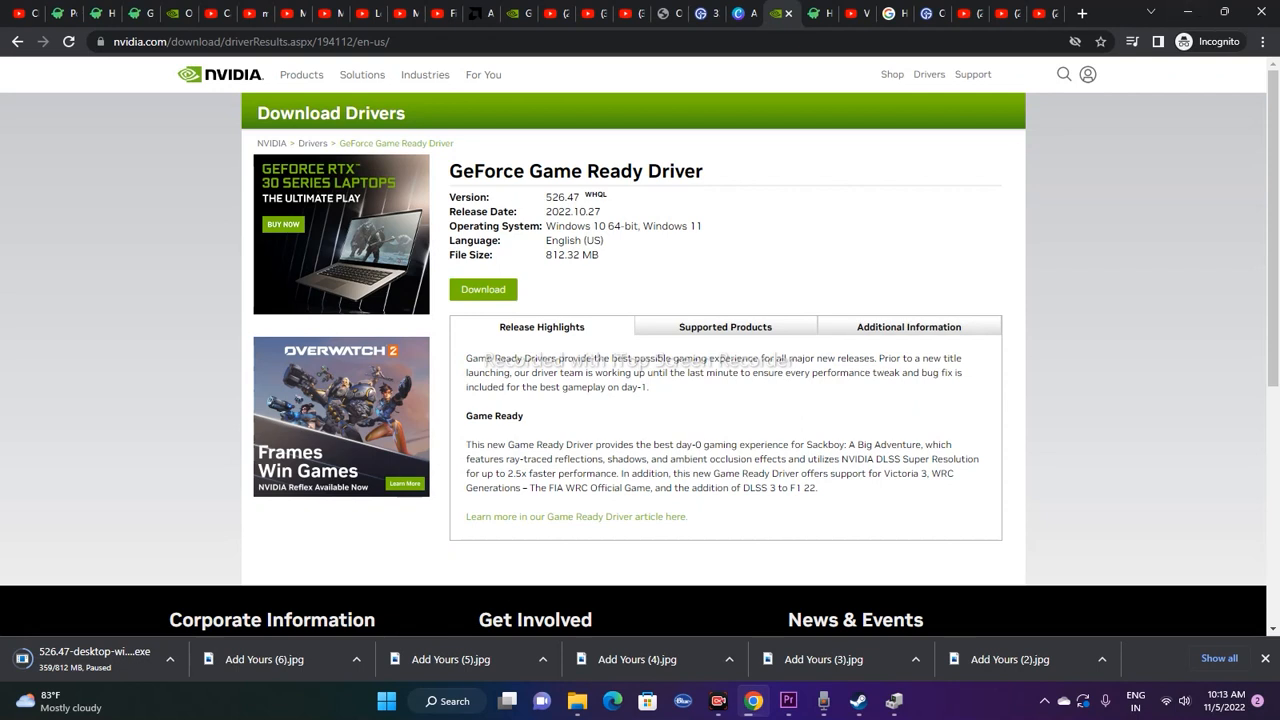
pyautogui.doubleClick(562, 198)
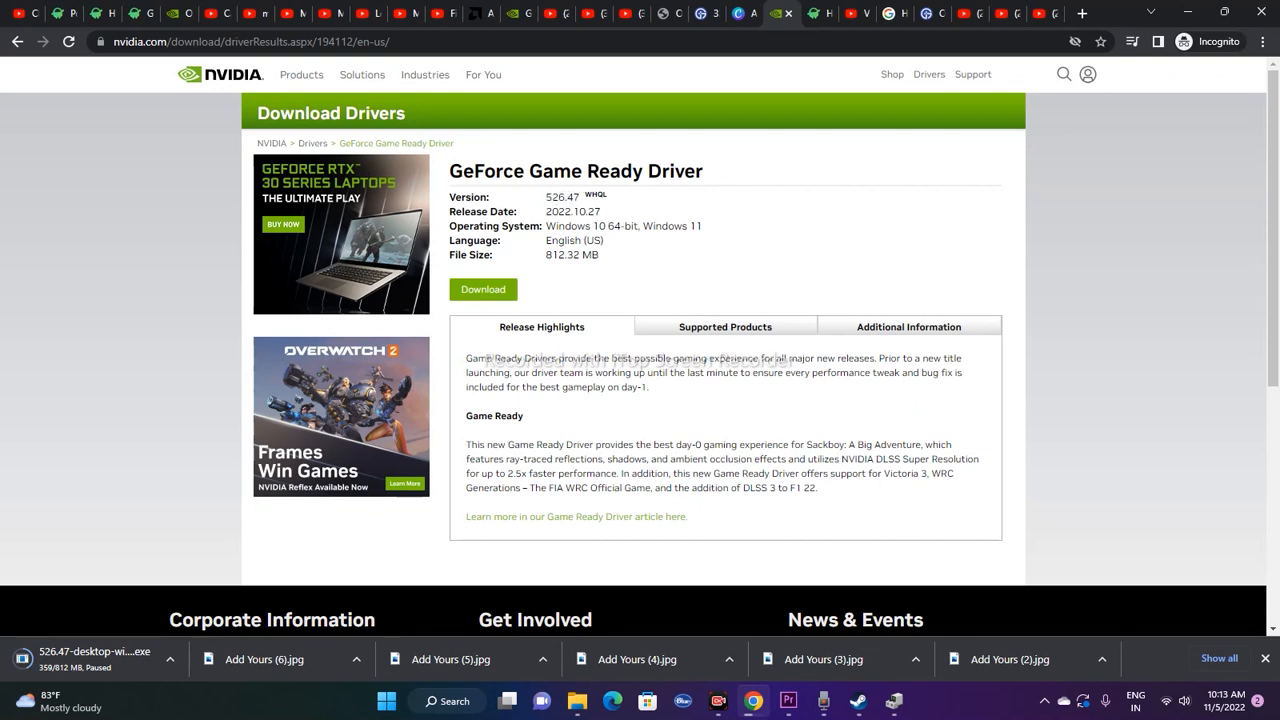
pyautogui.doubleClick(562, 198)
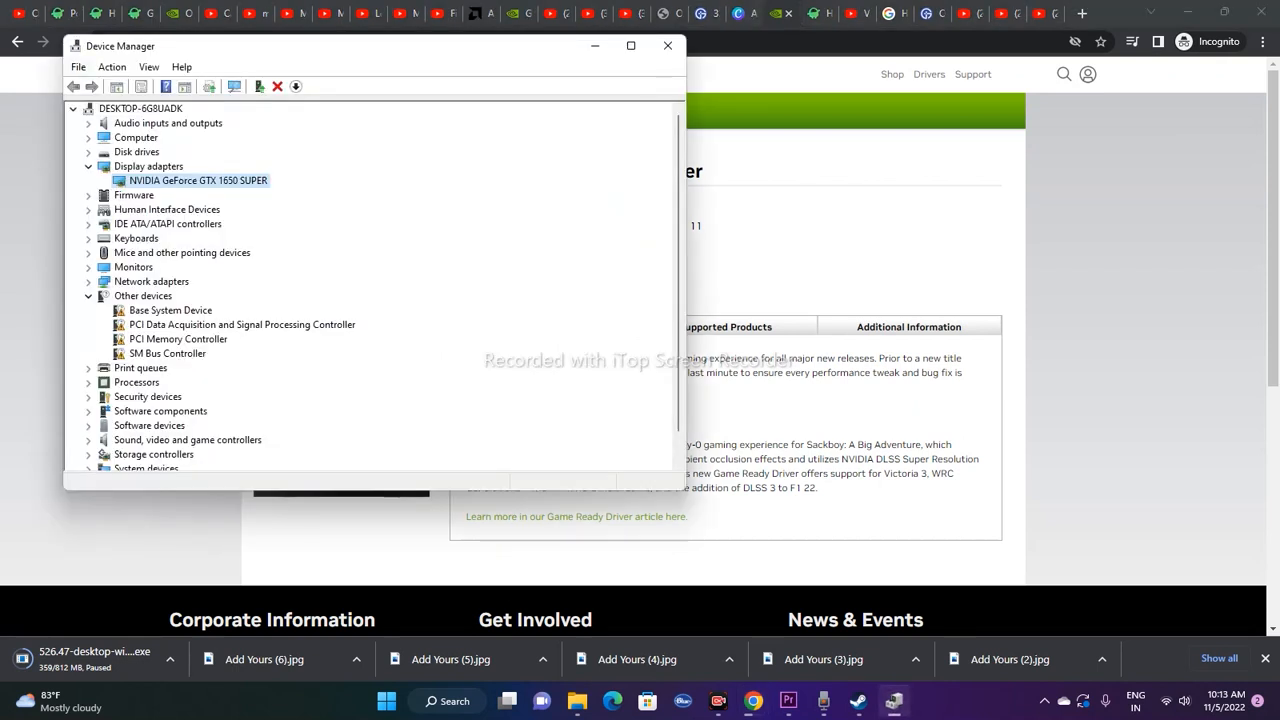
# Reopen the GTX 1650 SUPER properties, note driver 27.21.14.5671, and dismiss the dialog.
pyautogui.rightClick(196, 180)
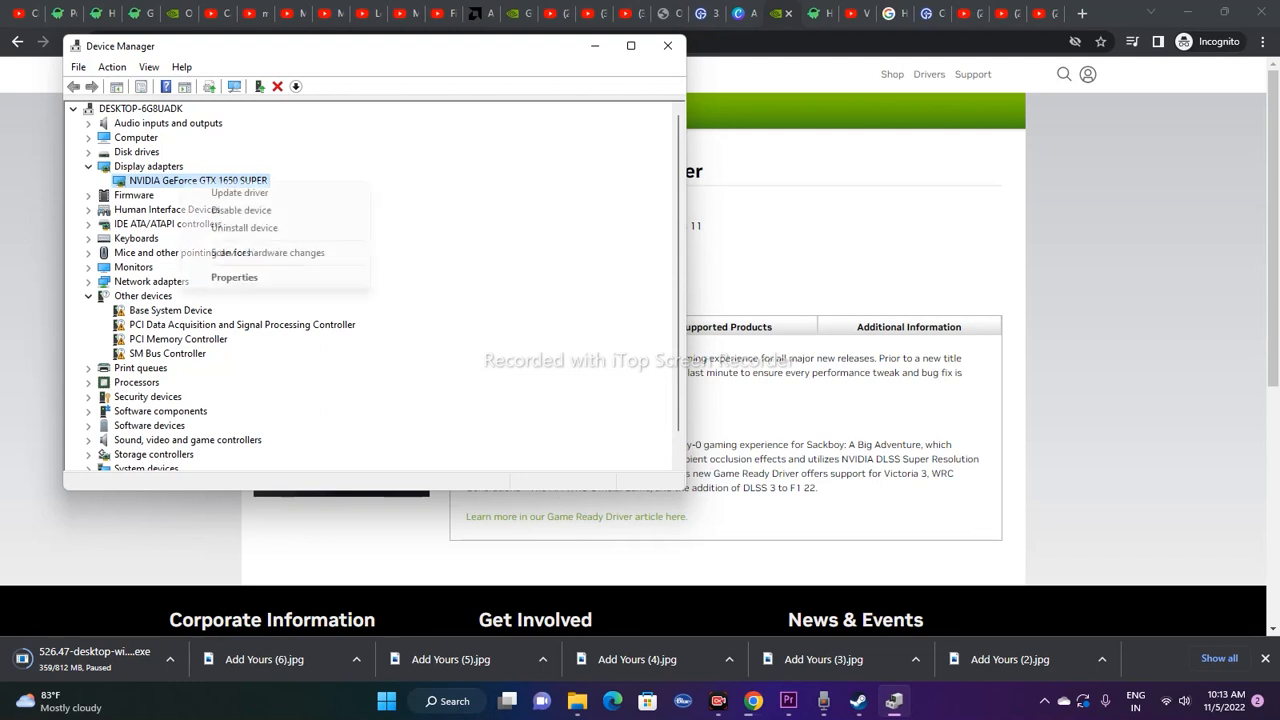
pyautogui.click(234, 276)
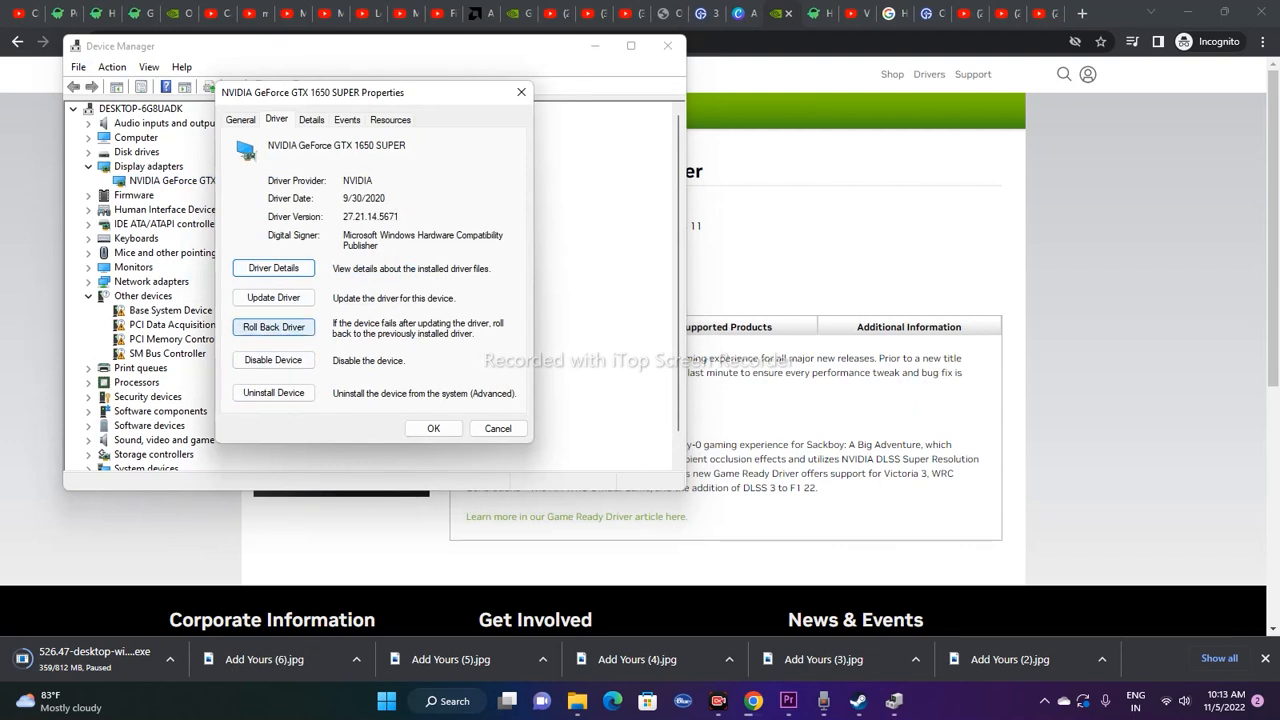
pyautogui.click(496, 428)
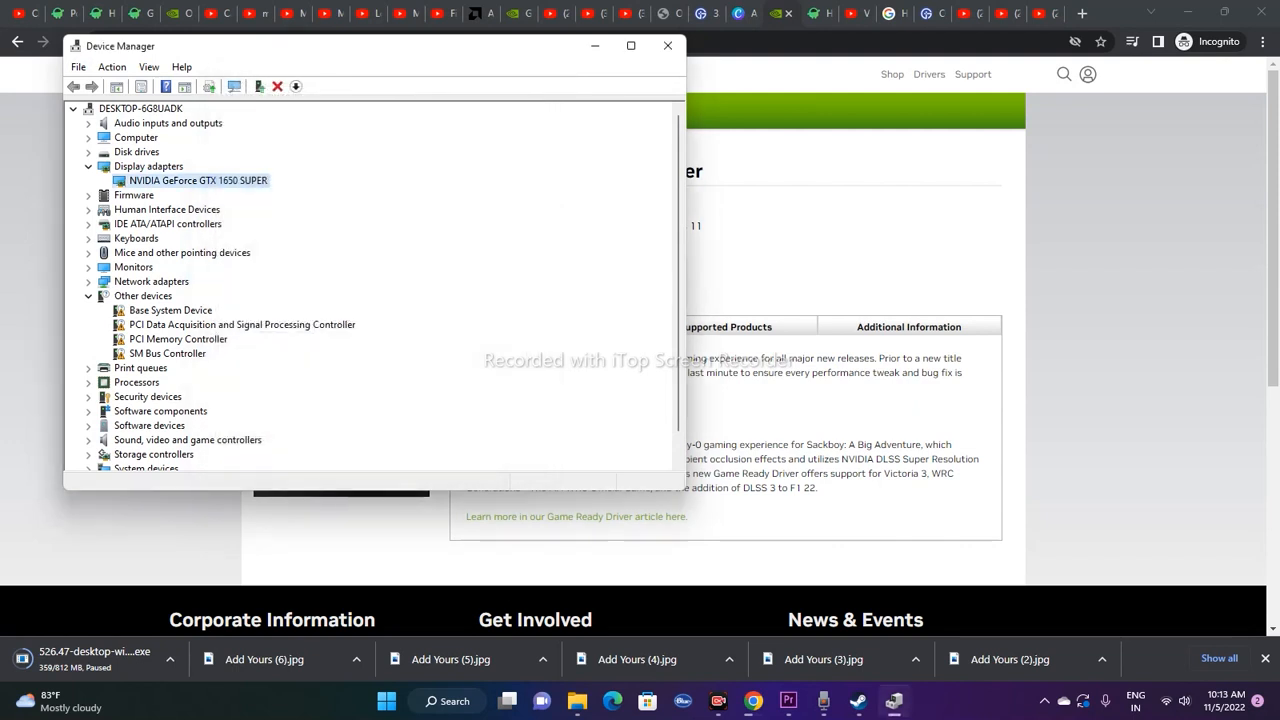
pyautogui.click(668, 46)
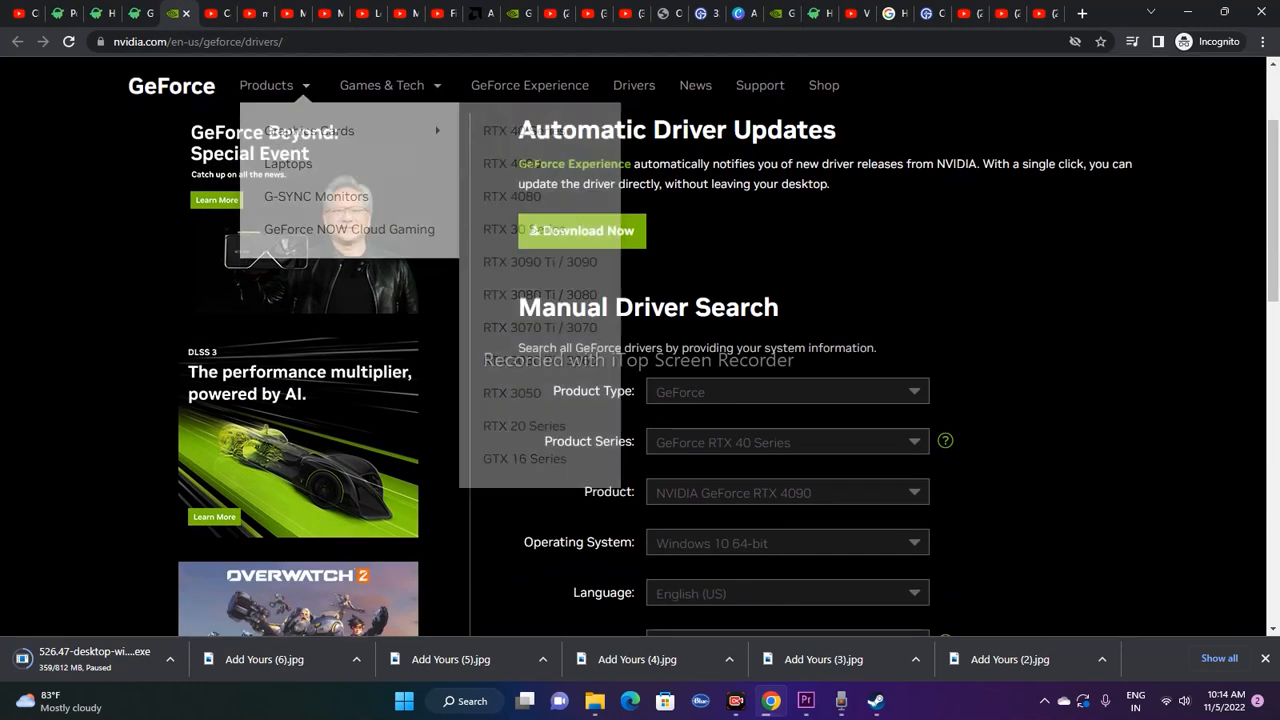
# Run NVIDIA's manual driver search for Windows 11, keeping the RTX 40 Series selection.
pyautogui.scroll(-3)
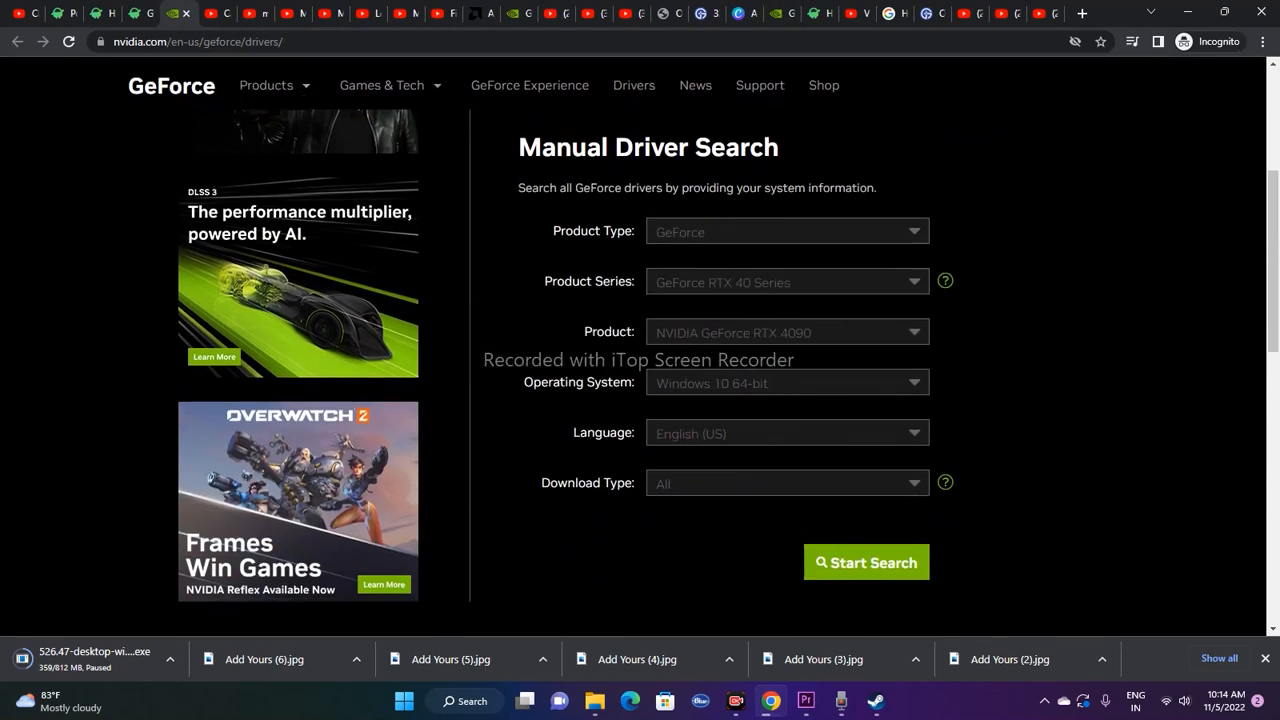
pyautogui.scroll(3)
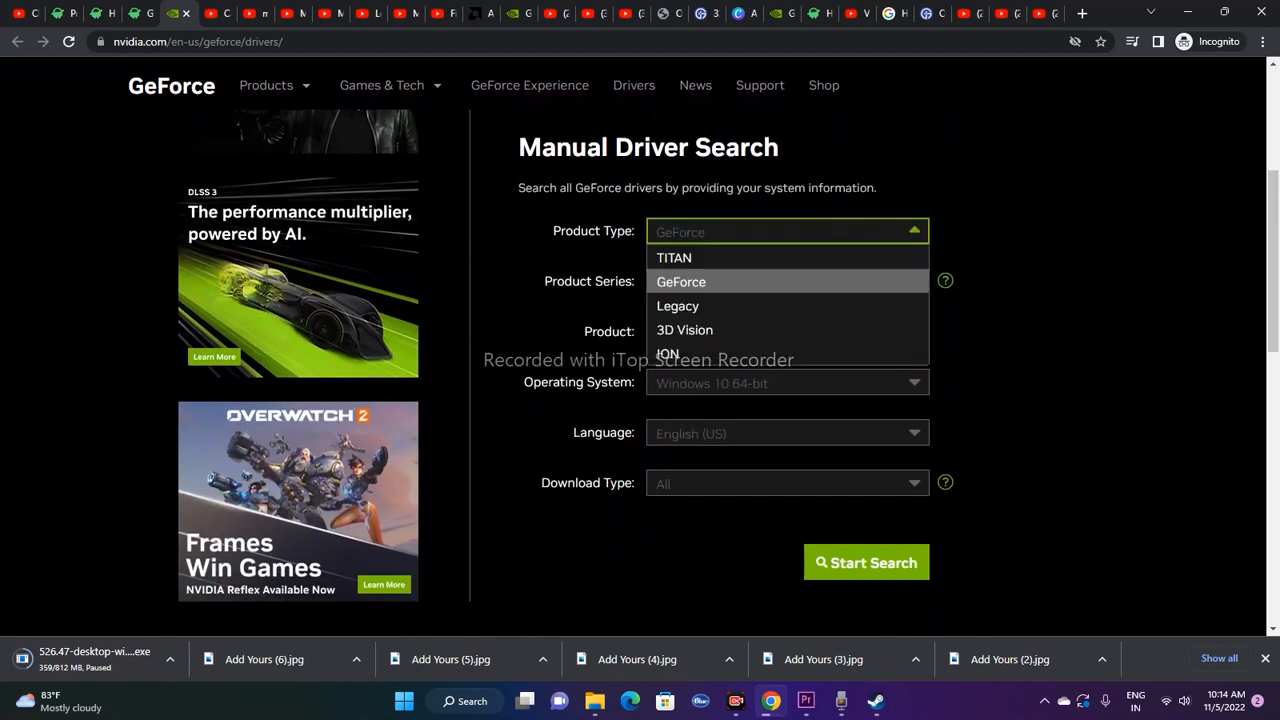
pyautogui.click(680, 280)
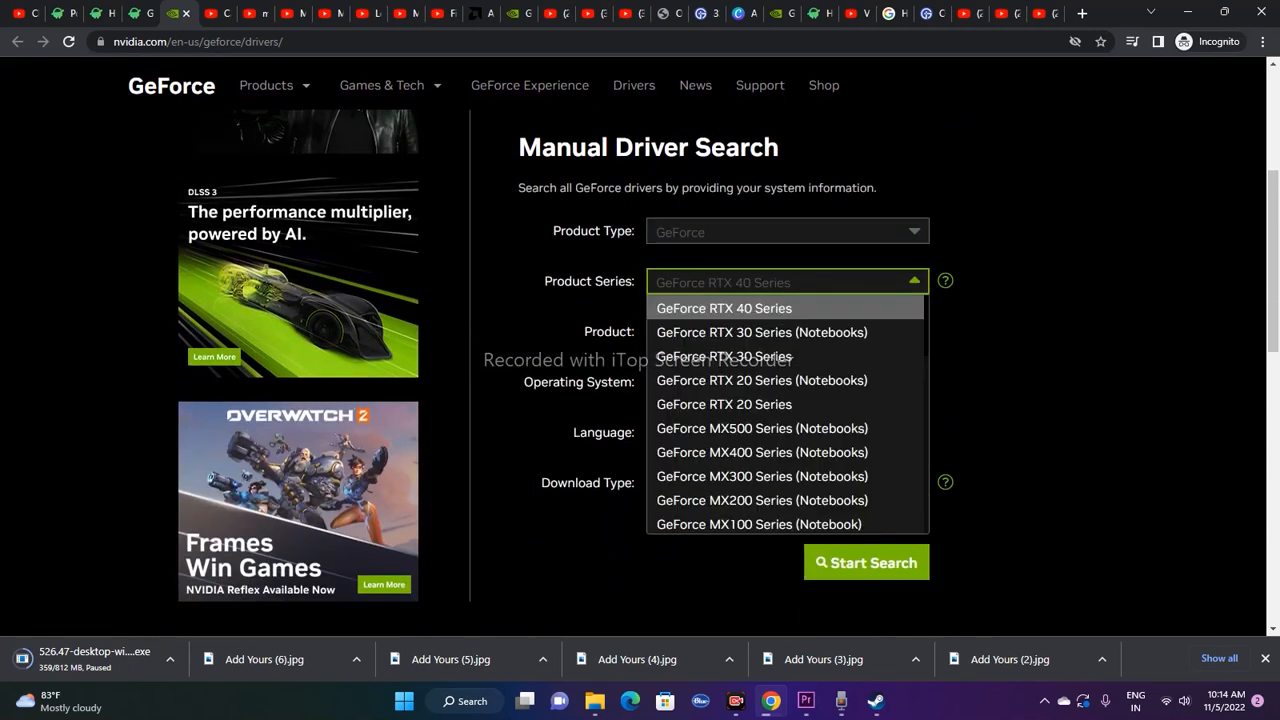
pyautogui.scroll(-3)
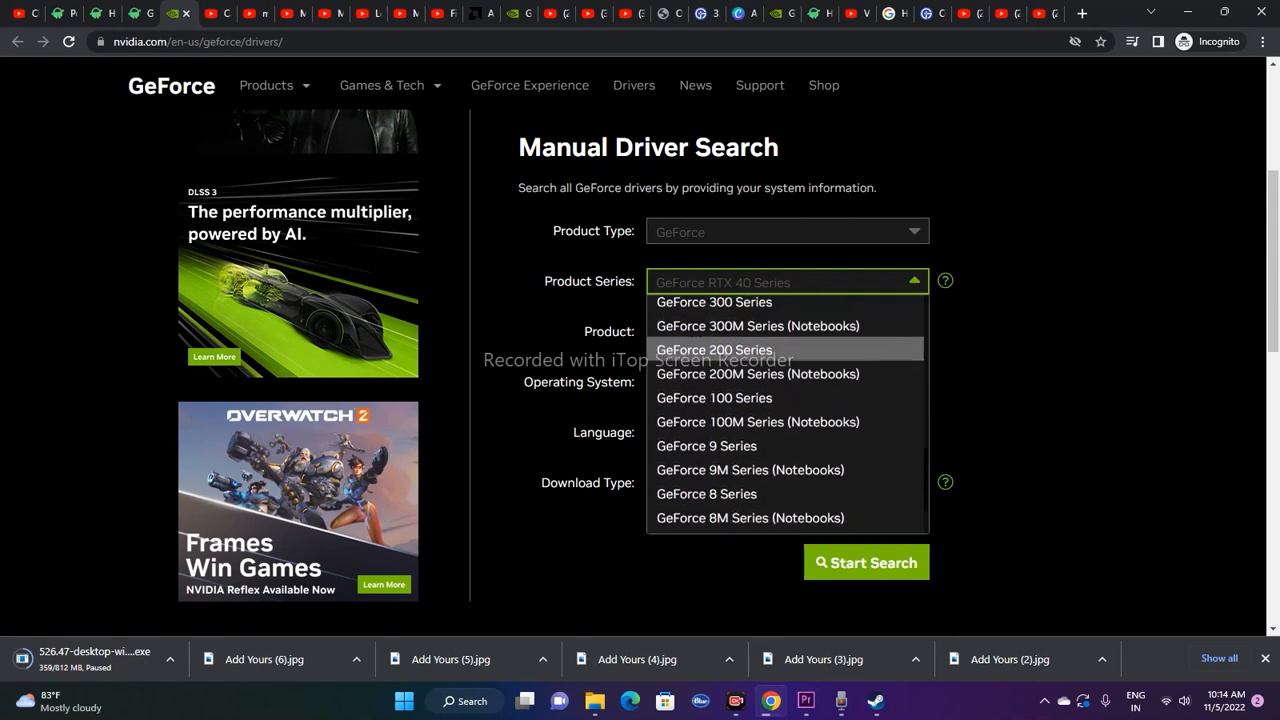
pyautogui.scroll(3)
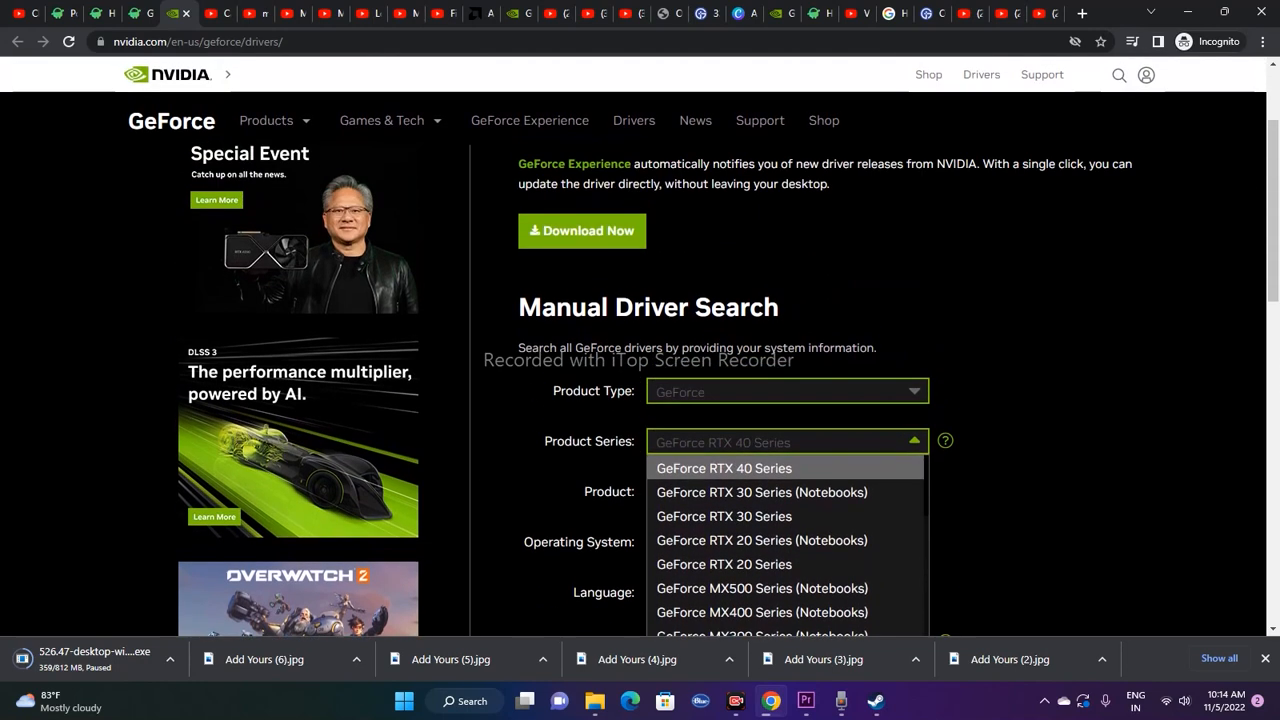
pyautogui.click(724, 468)
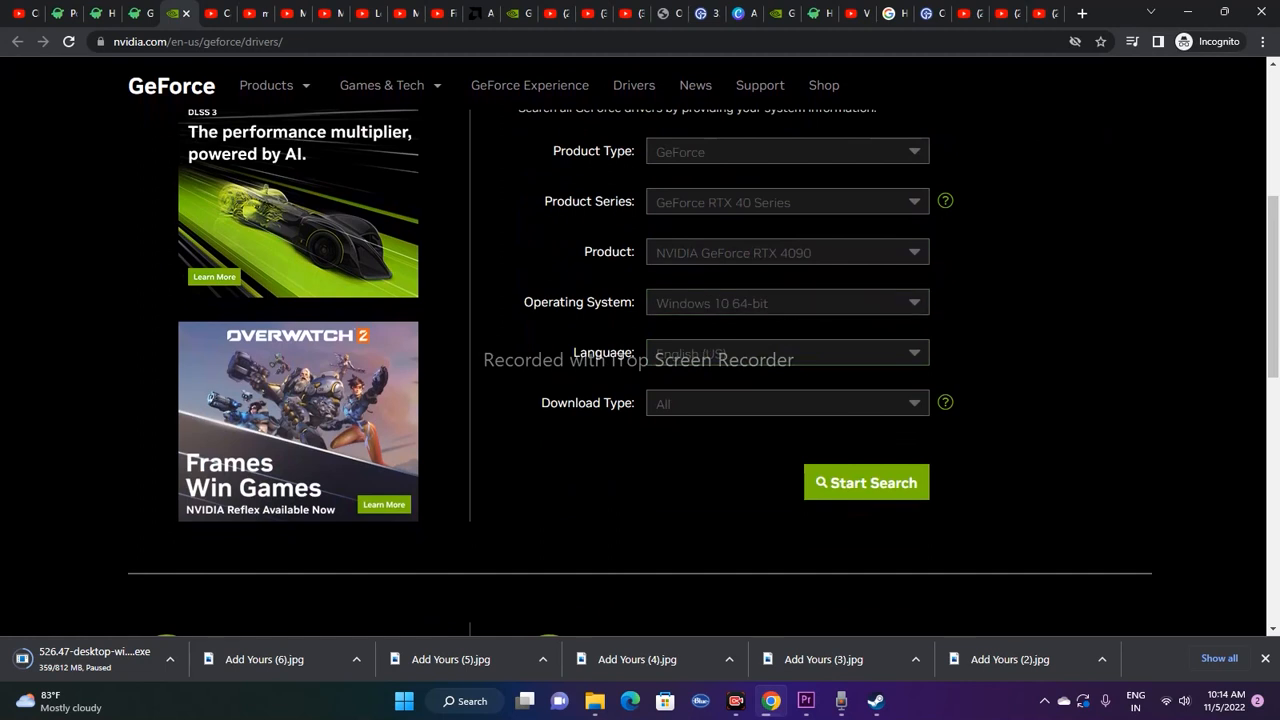
pyautogui.click(788, 304)
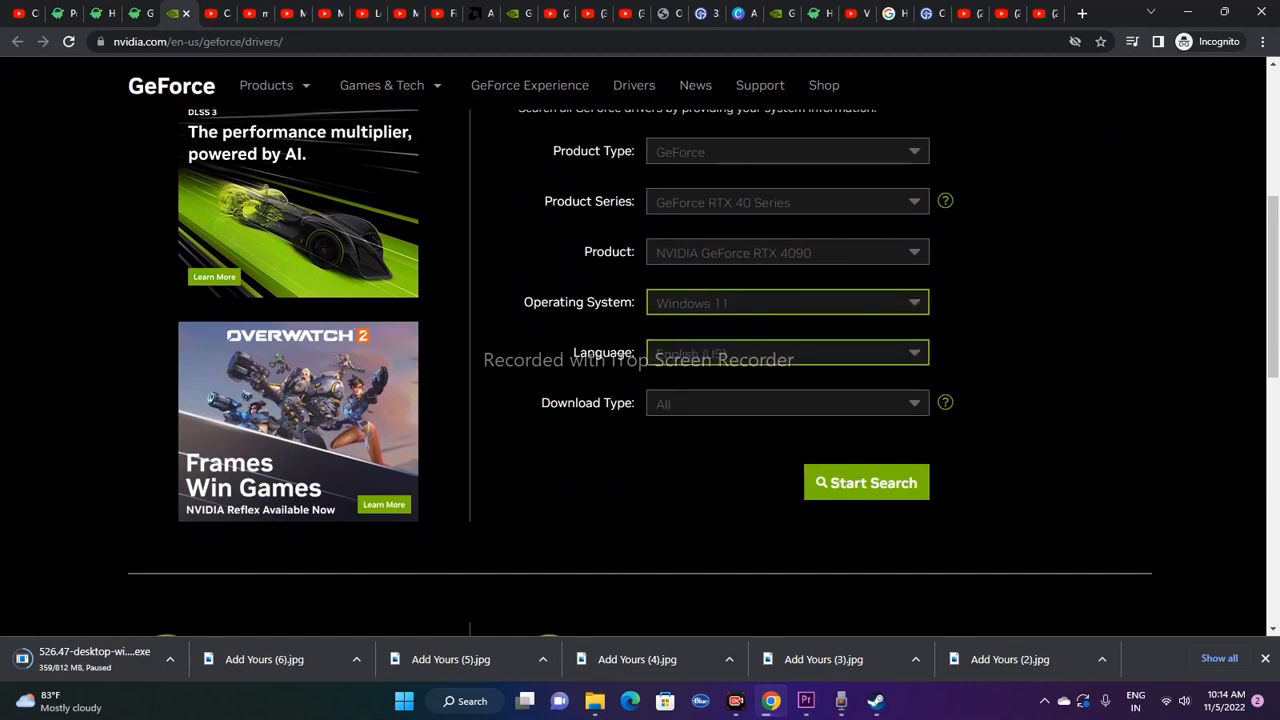
pyautogui.click(866, 482)
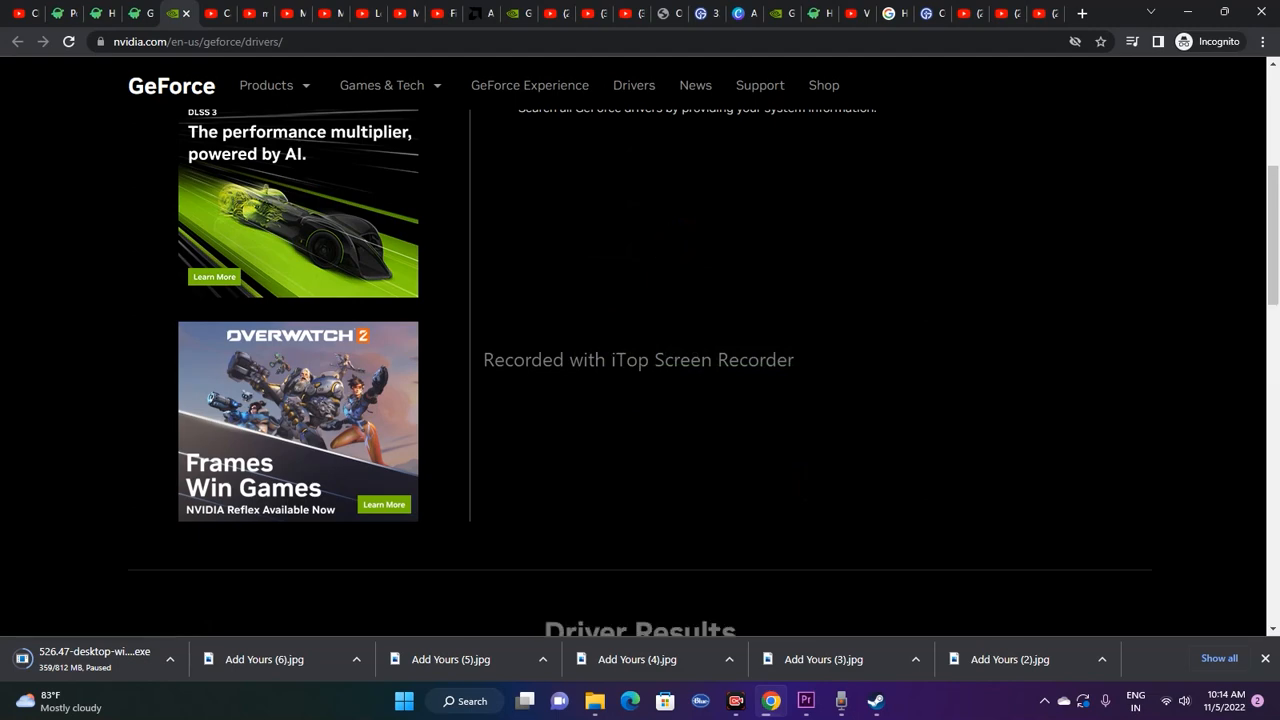
# Review the results topped by GeForce Game Ready Driver 526.47 and return to the desktop.
pyautogui.scroll(-3)
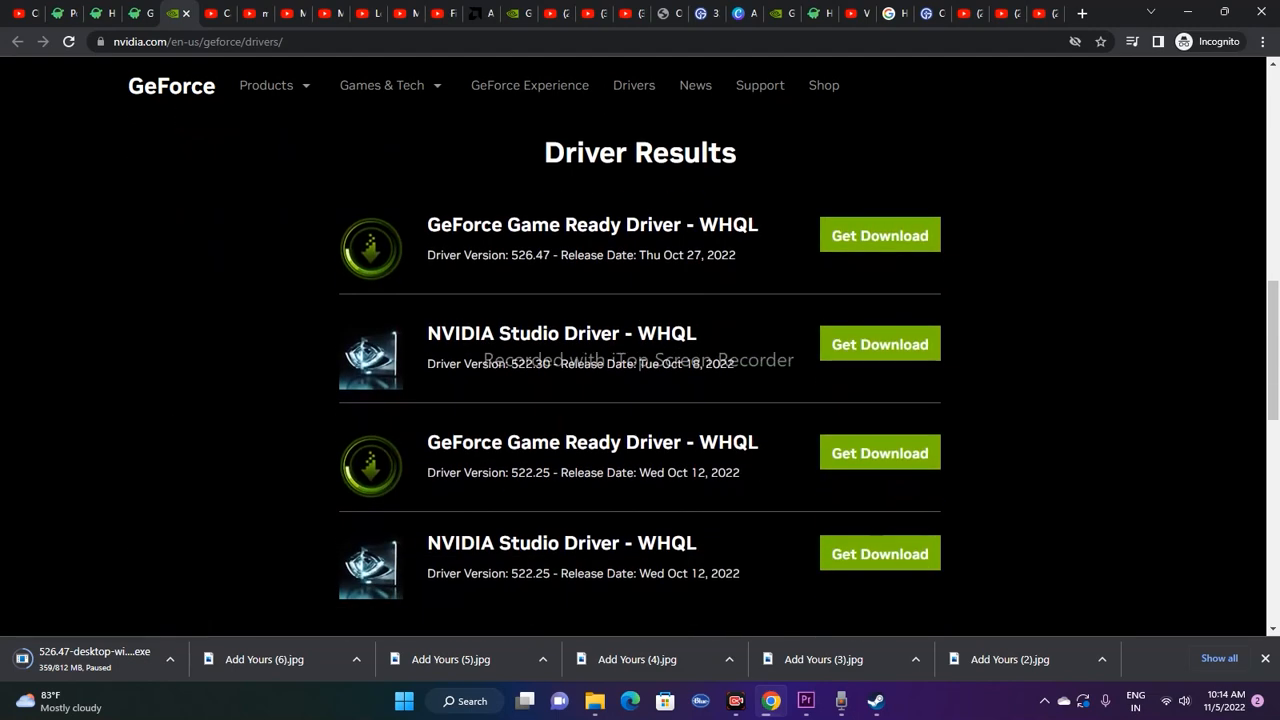
pyautogui.doubleClick(530, 256)
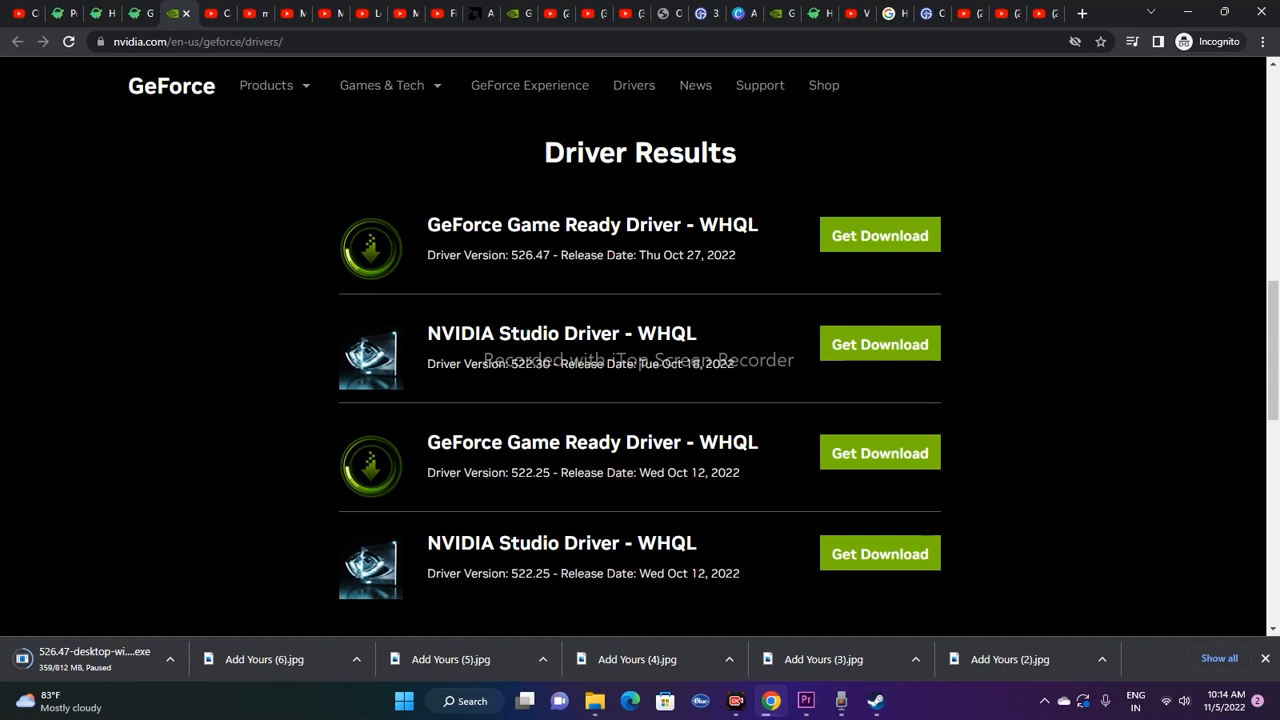
pyautogui.scroll(3)
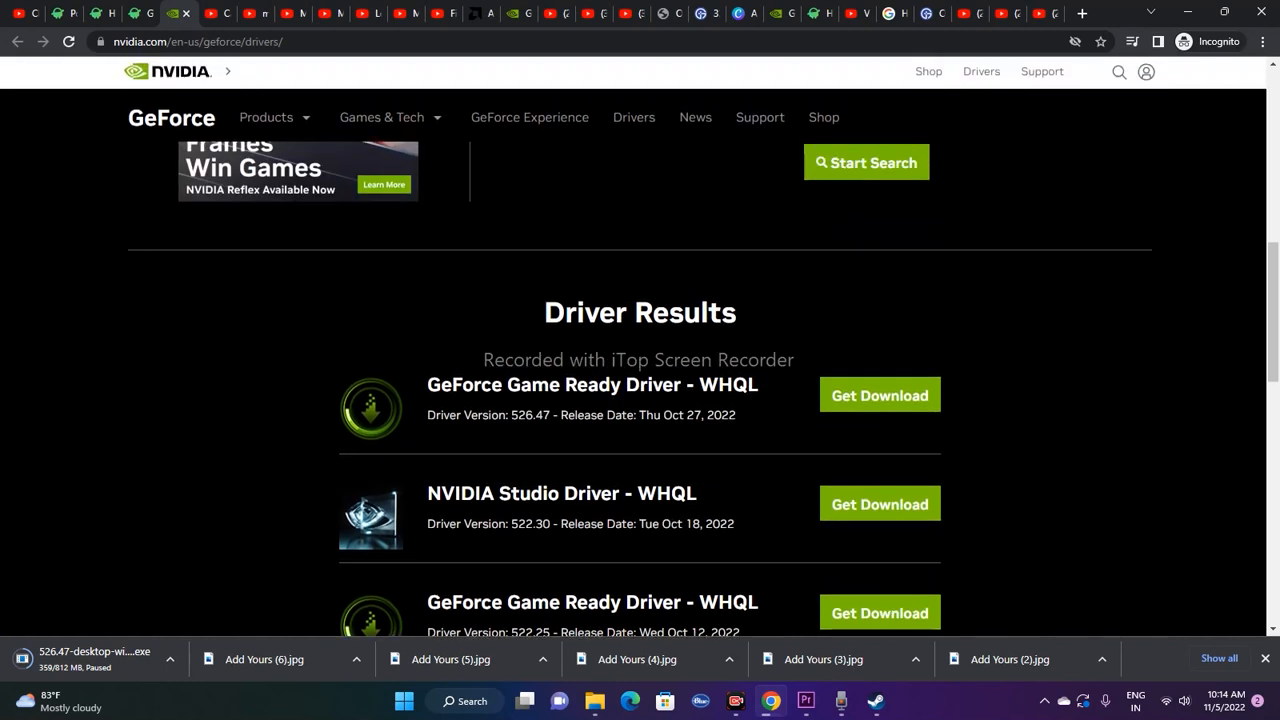
pyautogui.doubleClick(640, 312)
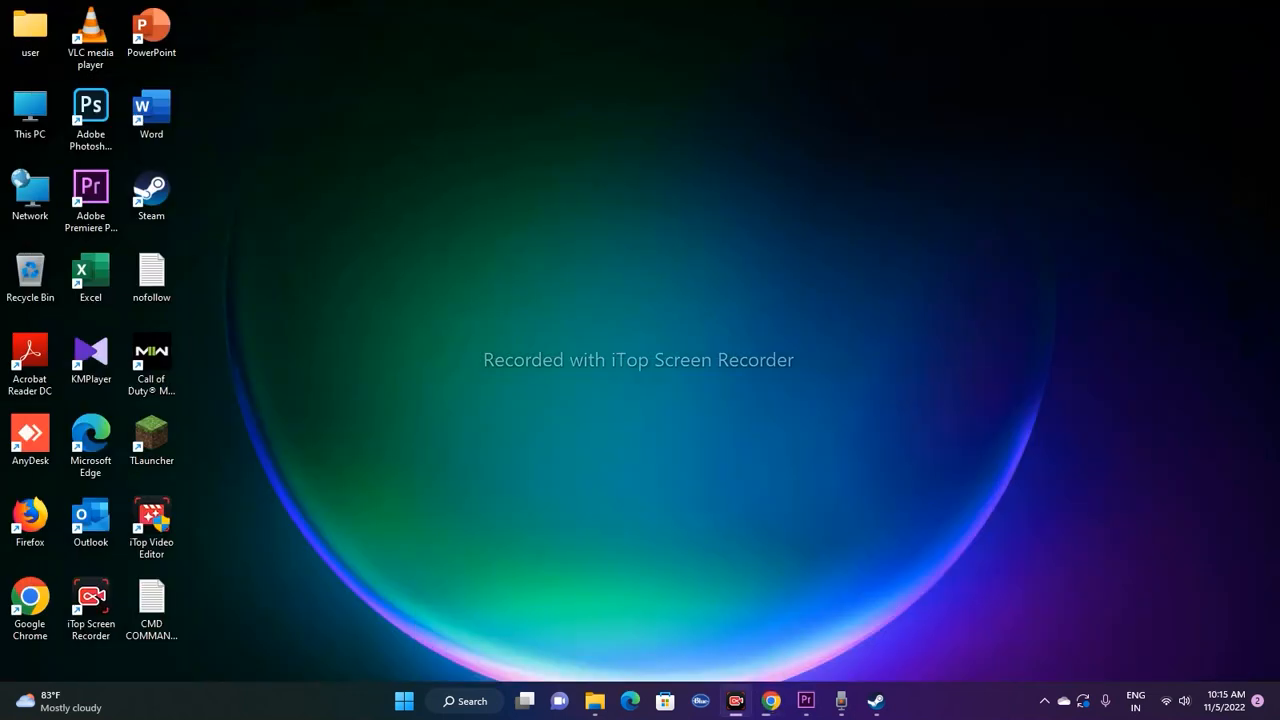
# Reopen Device Manager, start Update driver for the GTX 1650 SUPER, then cancel it.
pyautogui.click(404, 700)
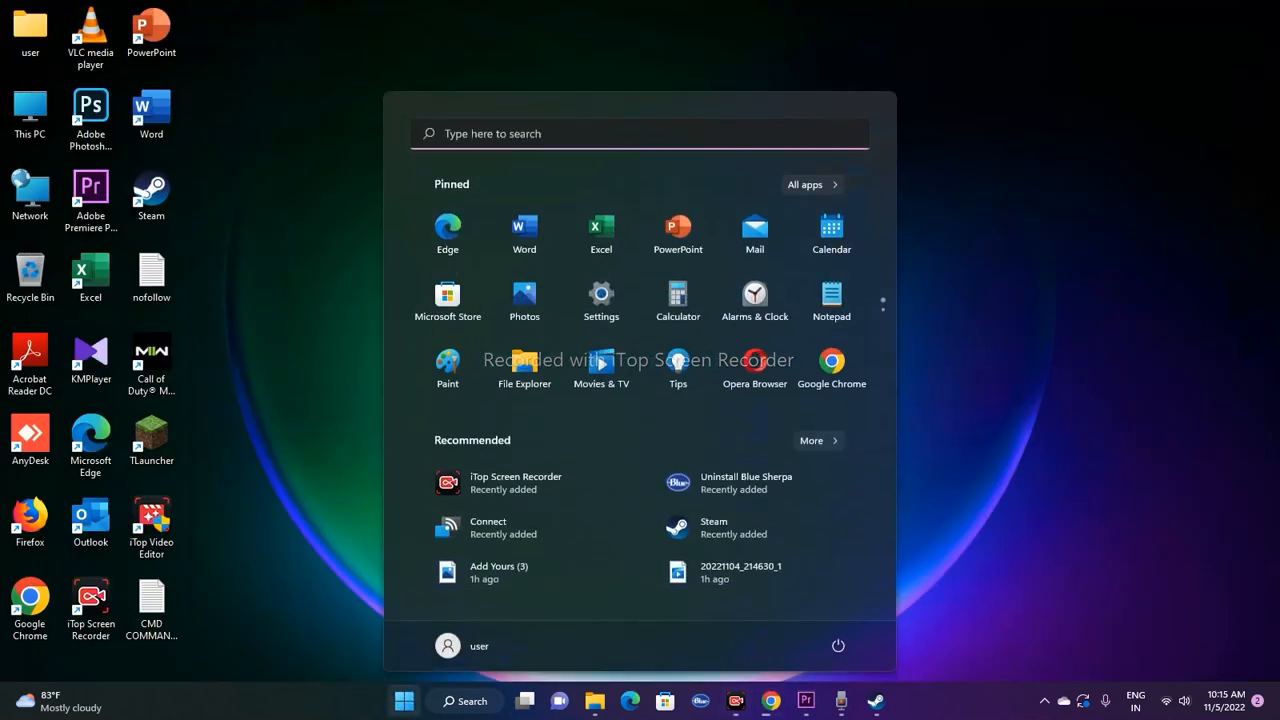
pyautogui.rightClick(404, 700)
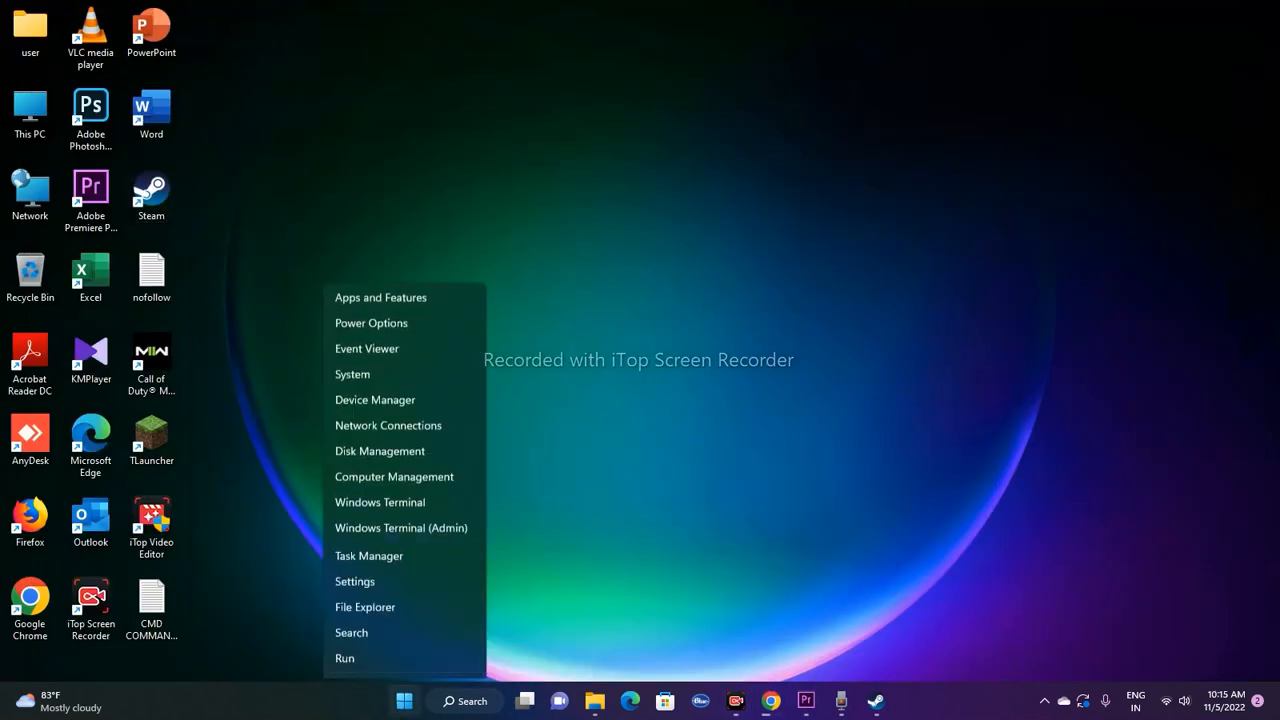
pyautogui.click(376, 400)
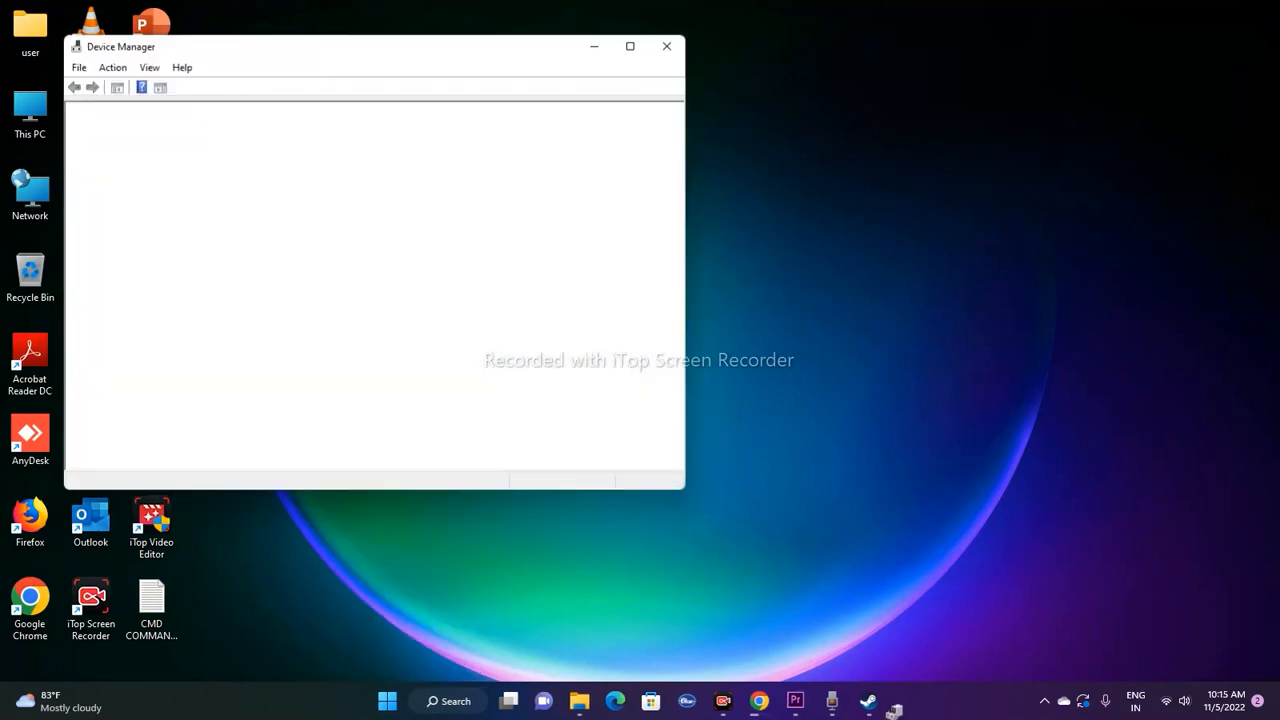
pyautogui.click(208, 88)
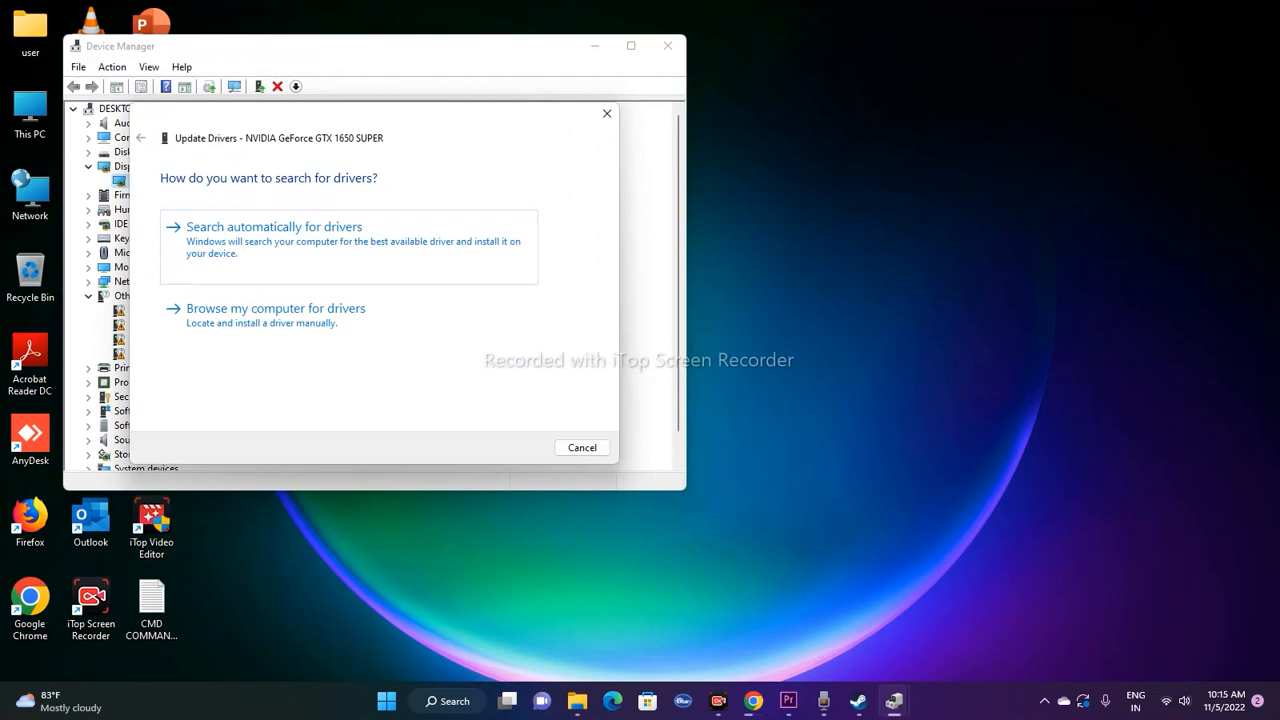
pyautogui.click(580, 448)
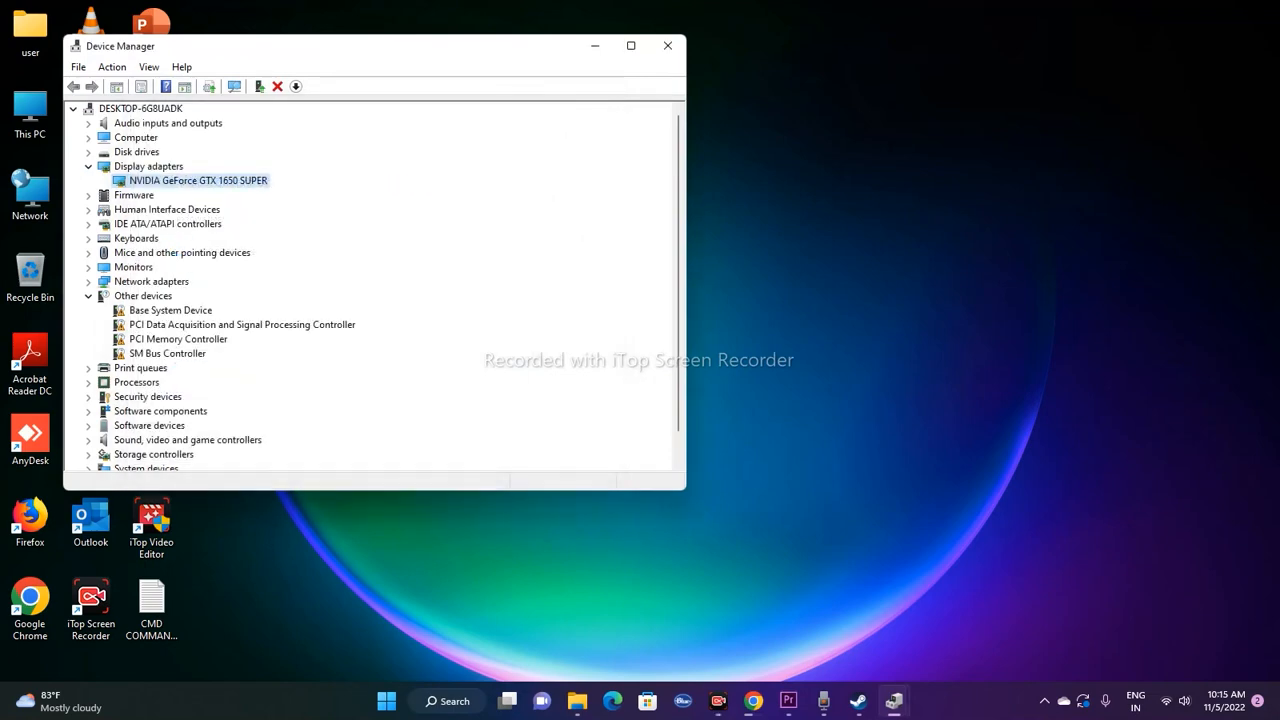
pyautogui.click(668, 46)
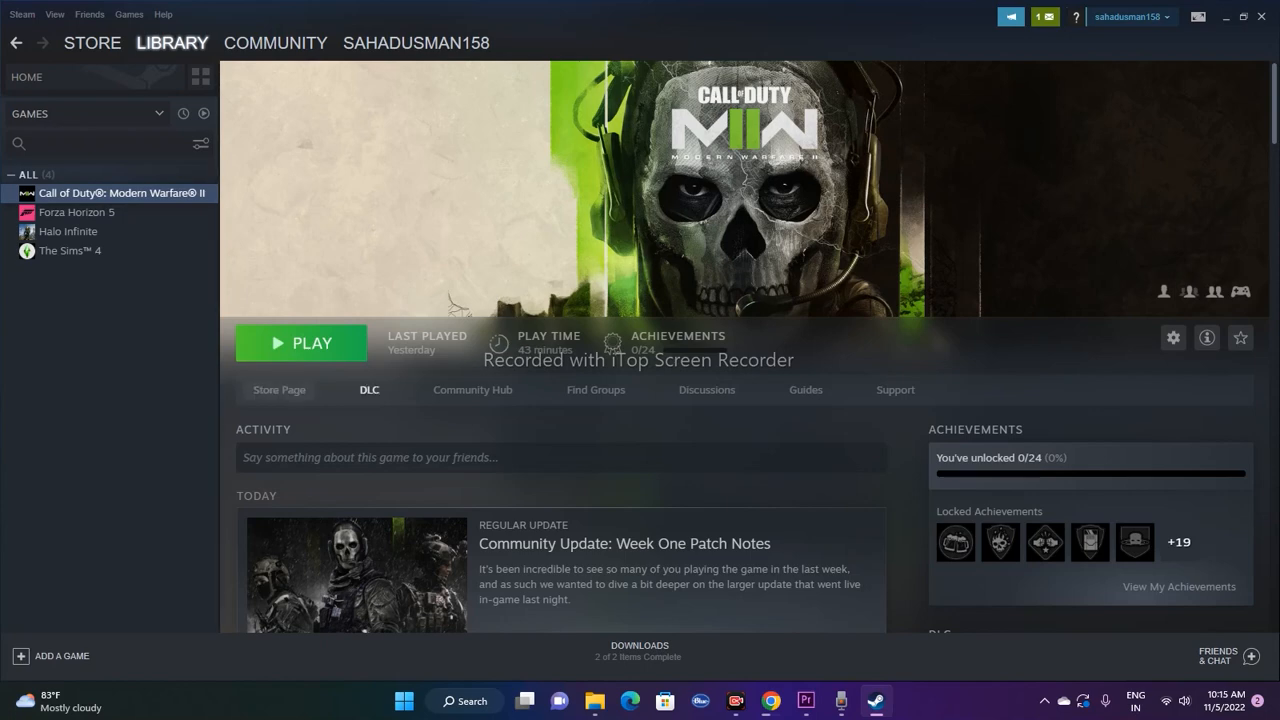
# Minimize the Steam library window to reveal the desktop.
pyautogui.click(1224, 16)
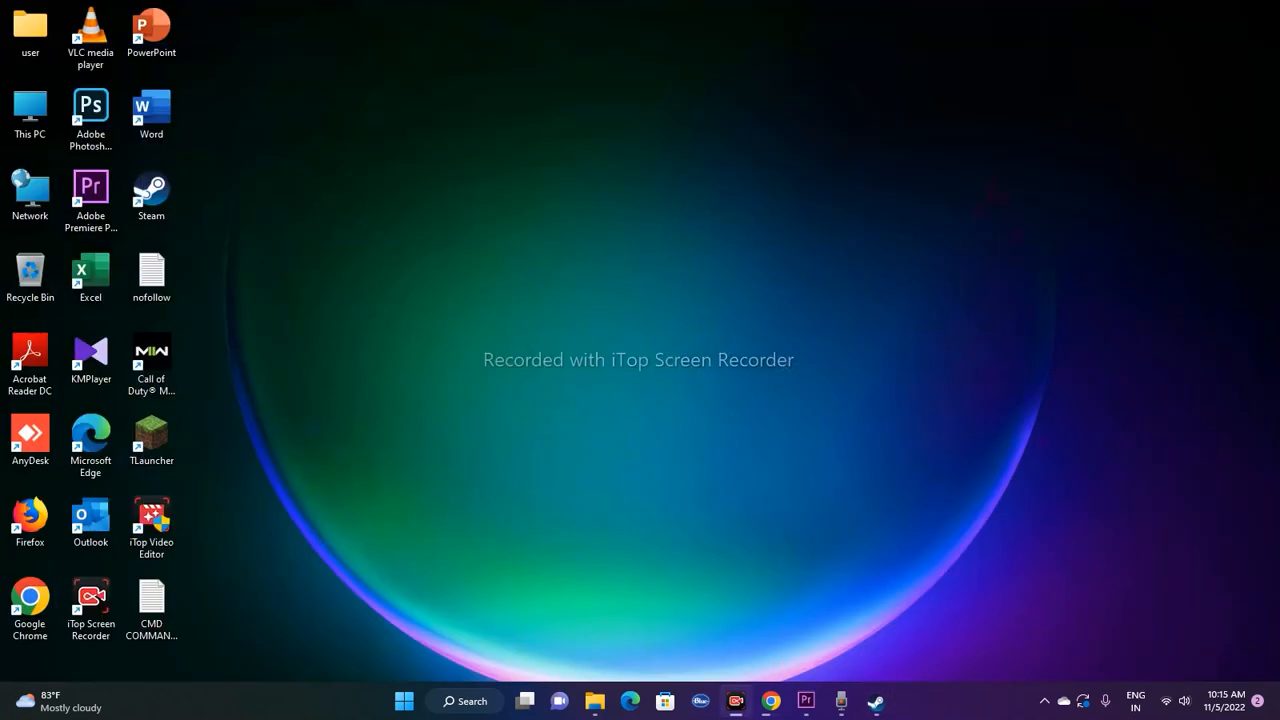